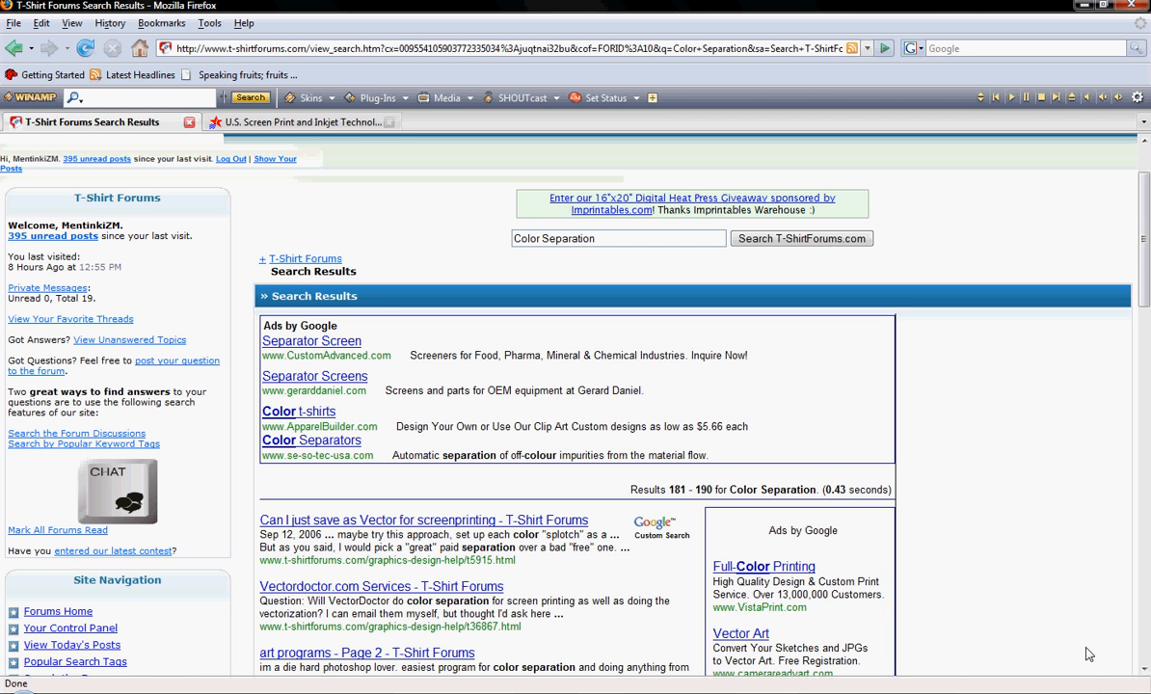
mouse_move(1021, 560)
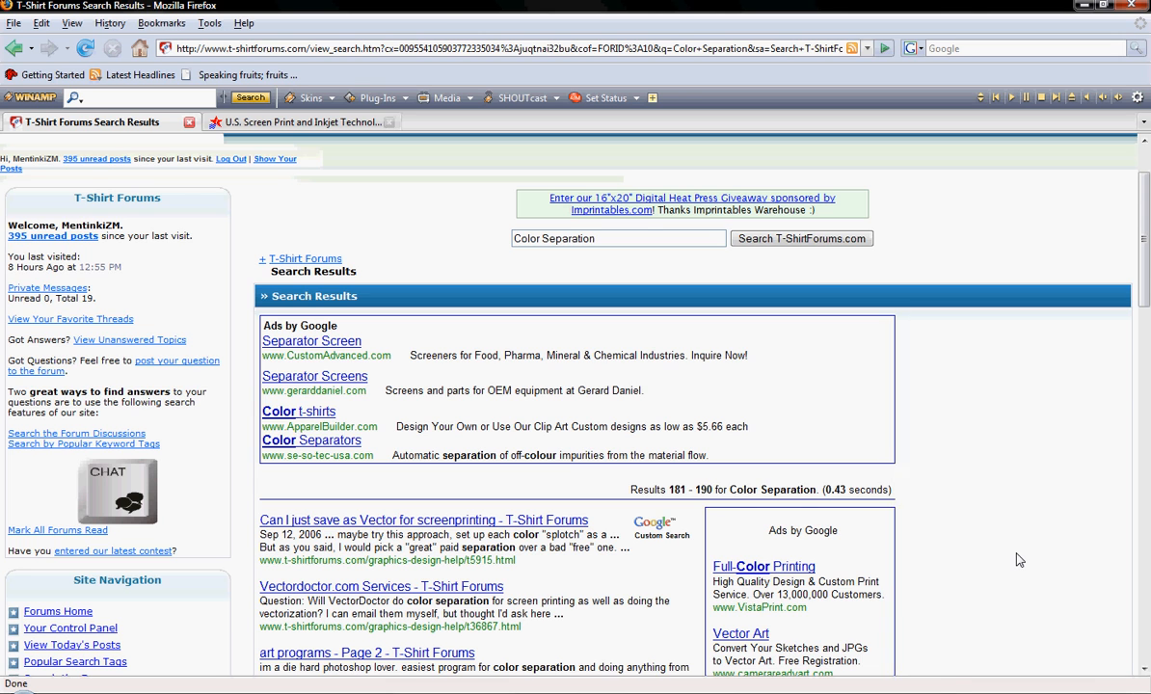
Switch to the FastFilms color separation product page and scroll down through it
scroll("down", 3)
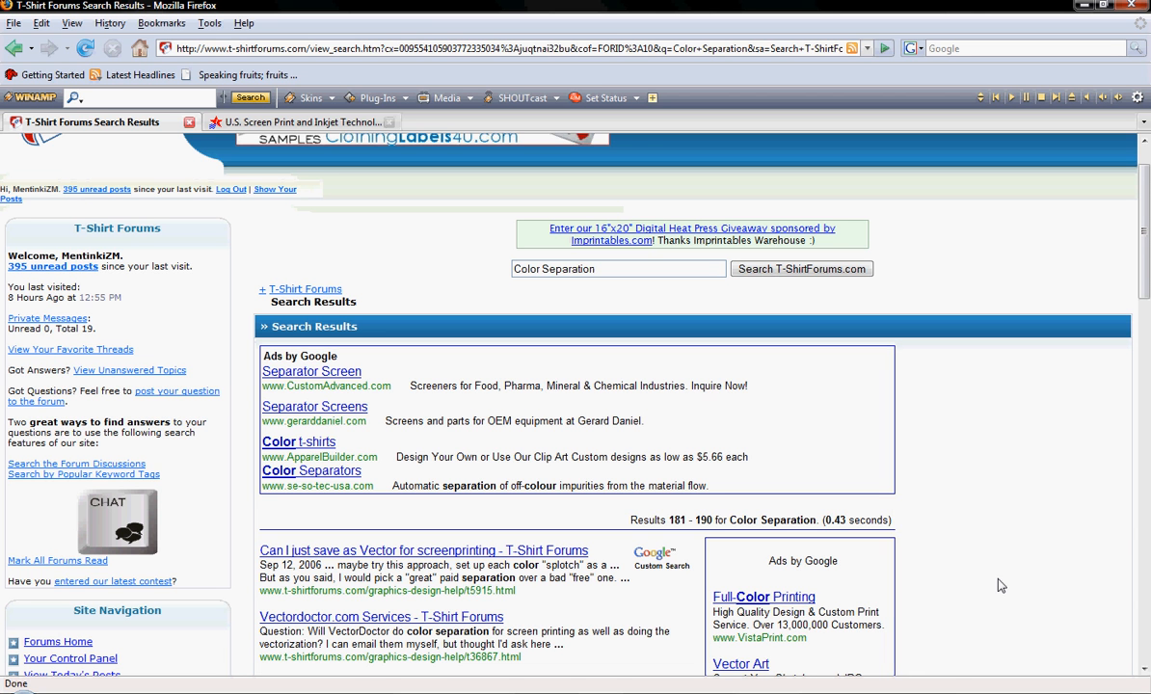
mouse_move(685, 685)
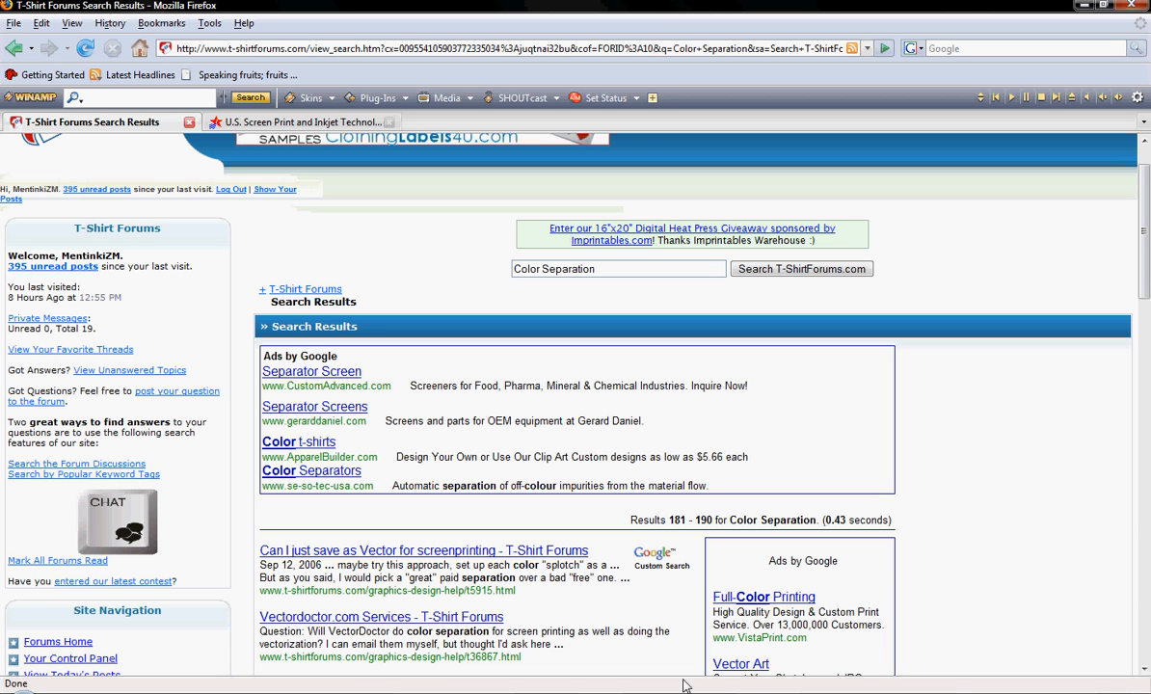
mouse_move(307, 121)
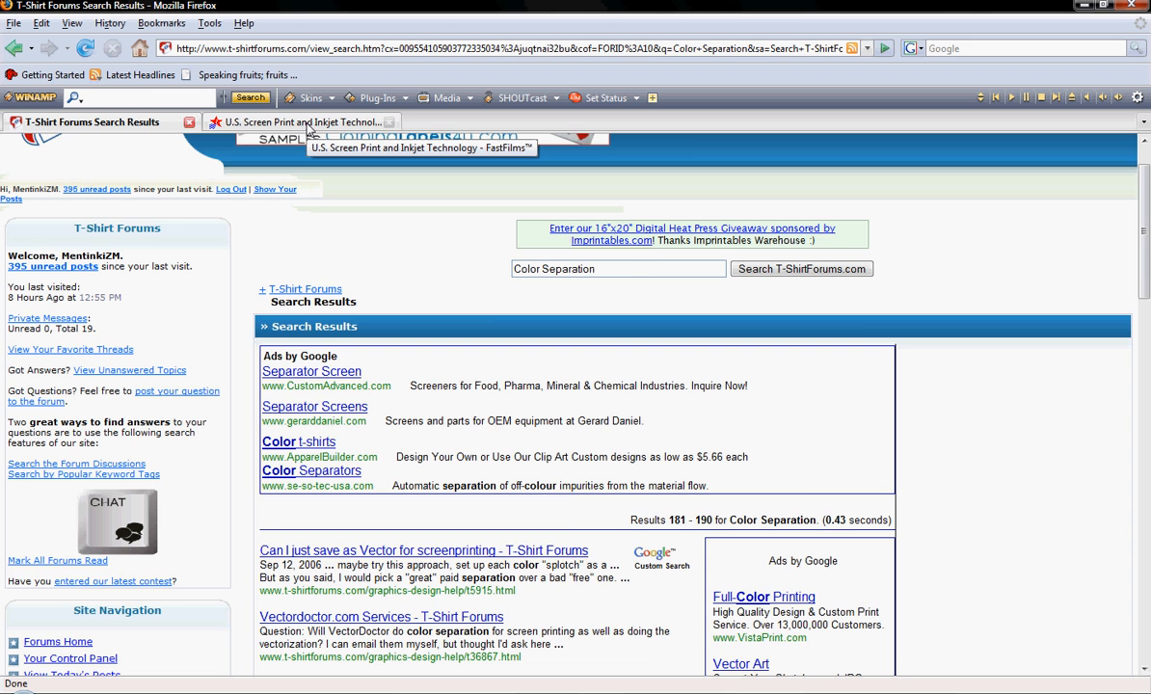
left_click(300, 121)
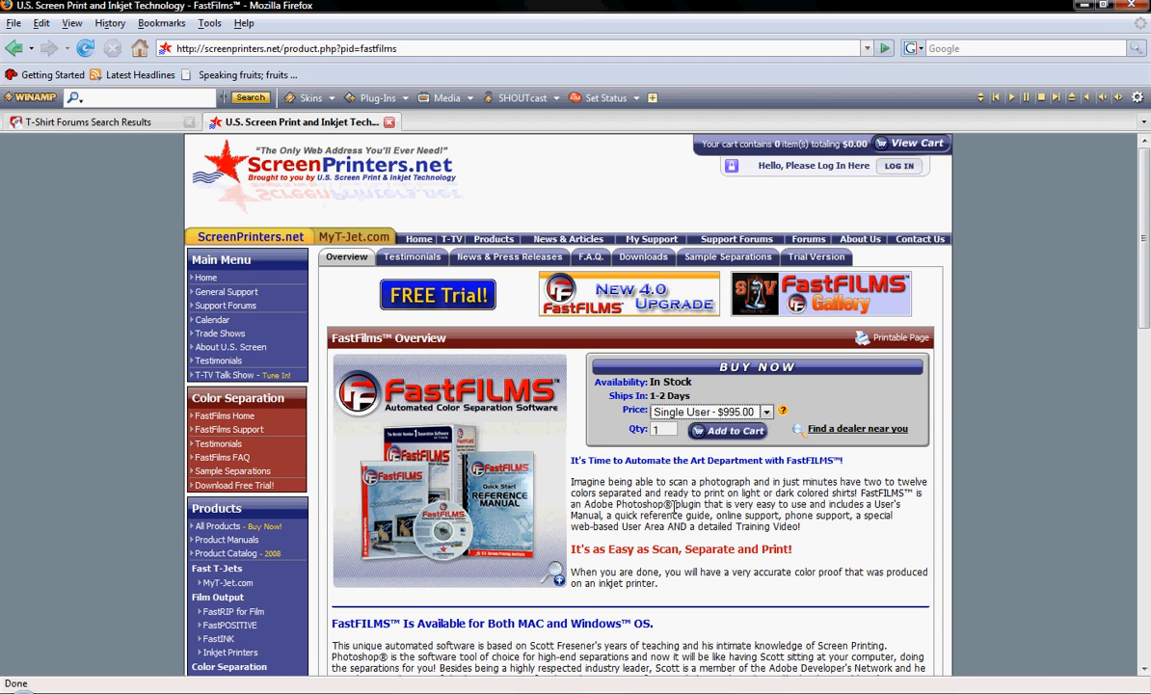
mouse_move(672, 489)
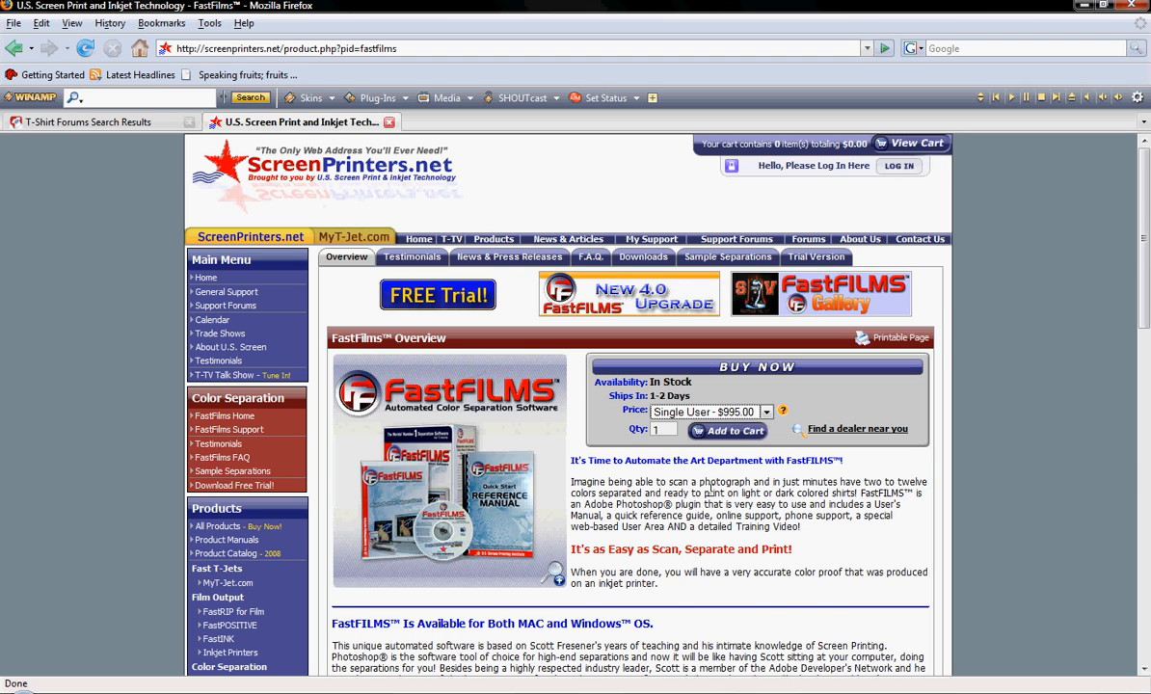
scroll("down", 3)
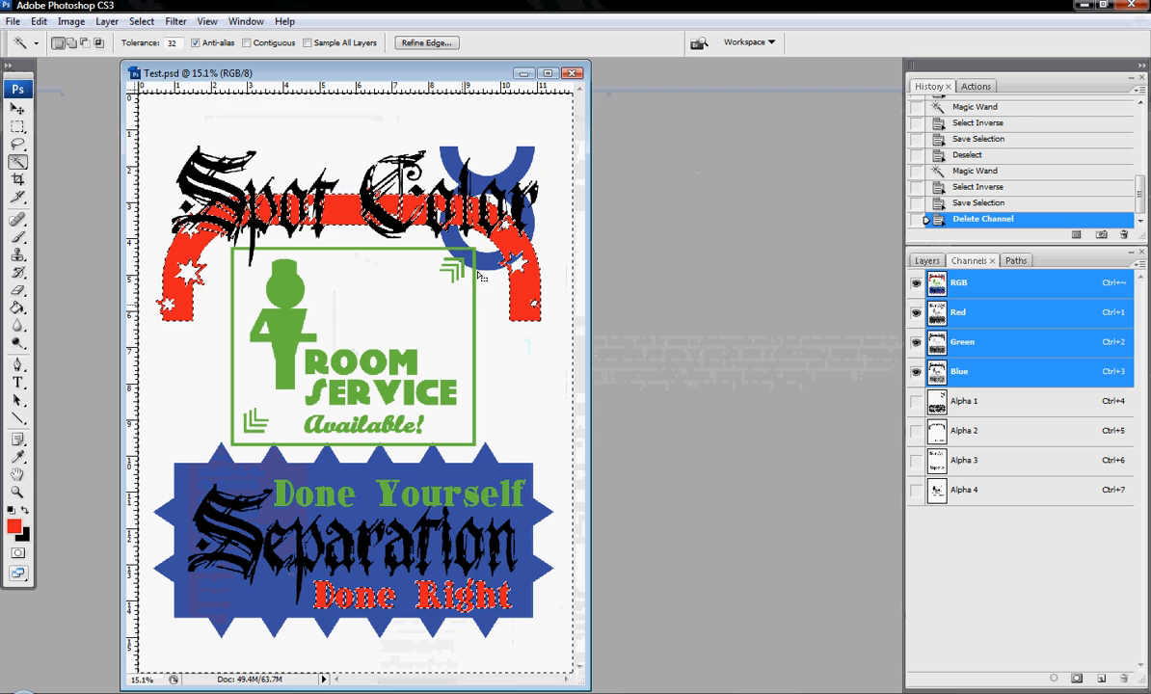
Close Test.psd without saving, reopen it via File > Open, and center its window
left_click(572, 72)
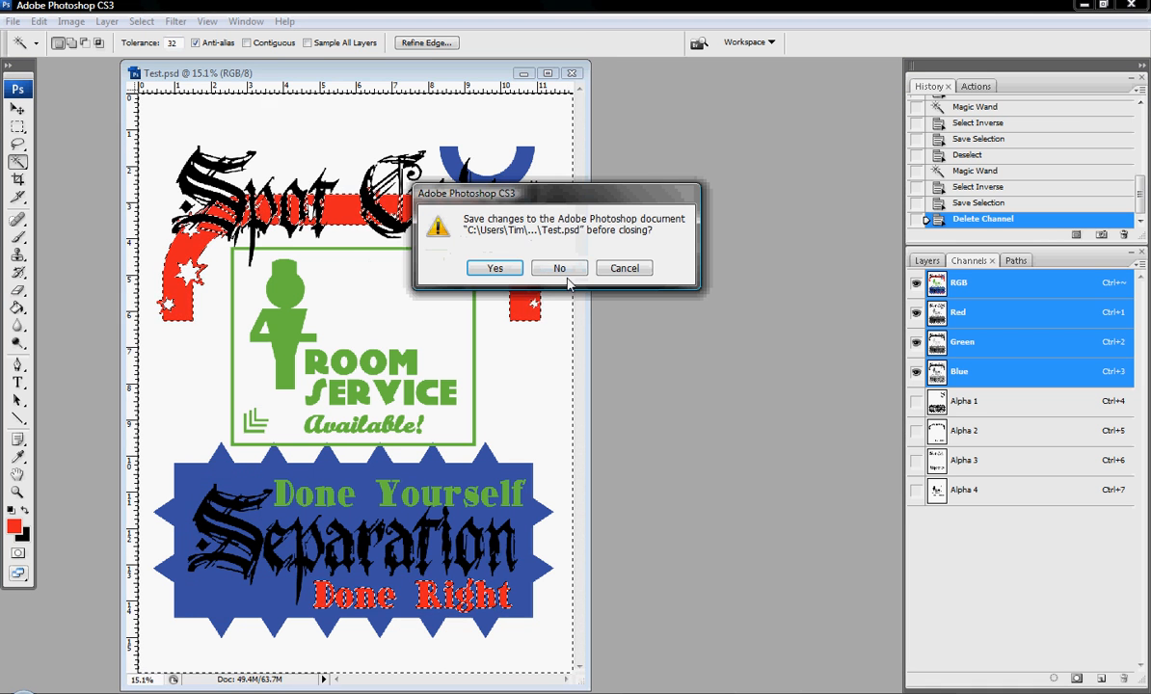
left_click(559, 268)
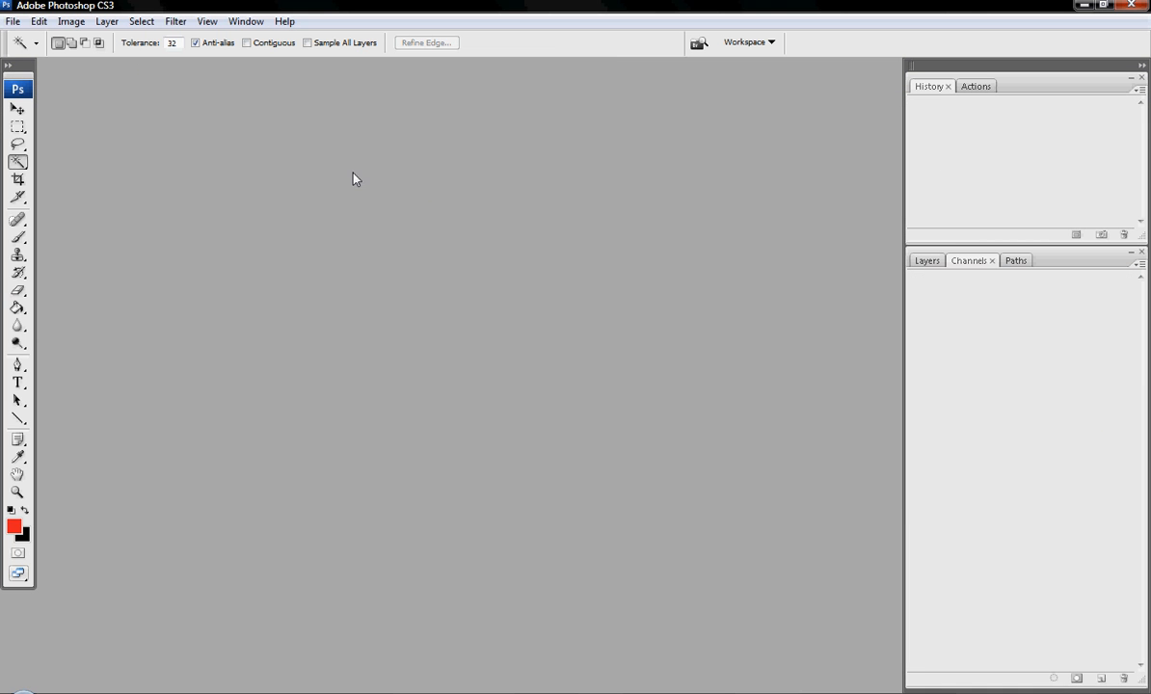
left_click(13, 21)
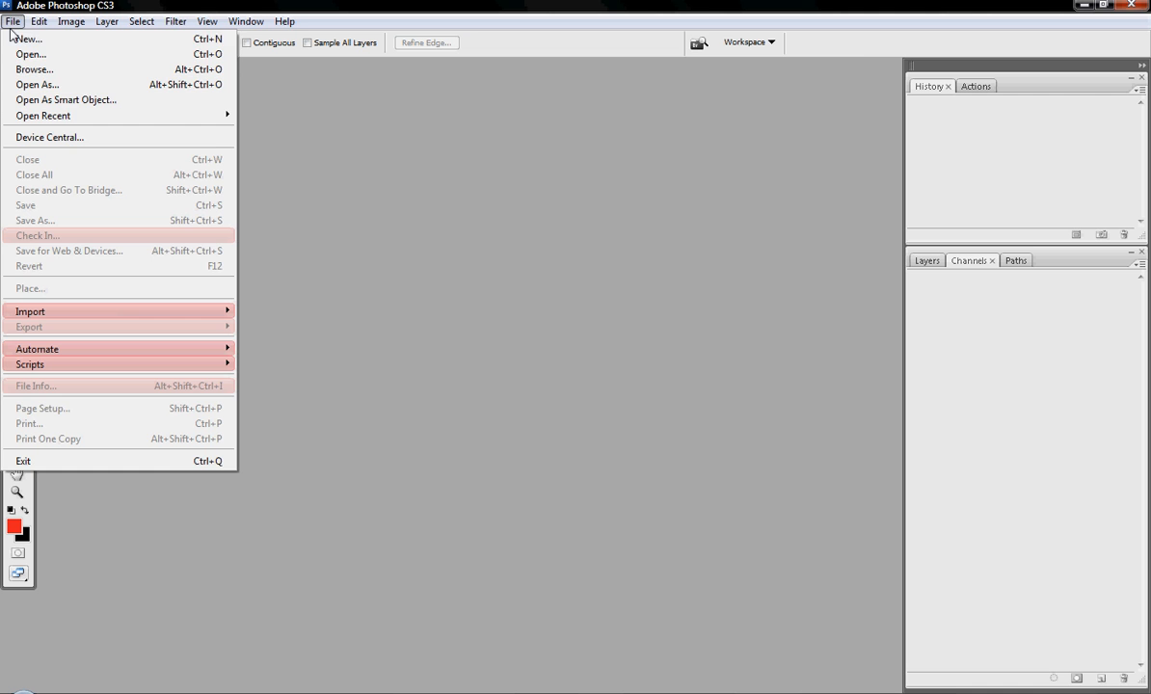
left_click(29, 54)
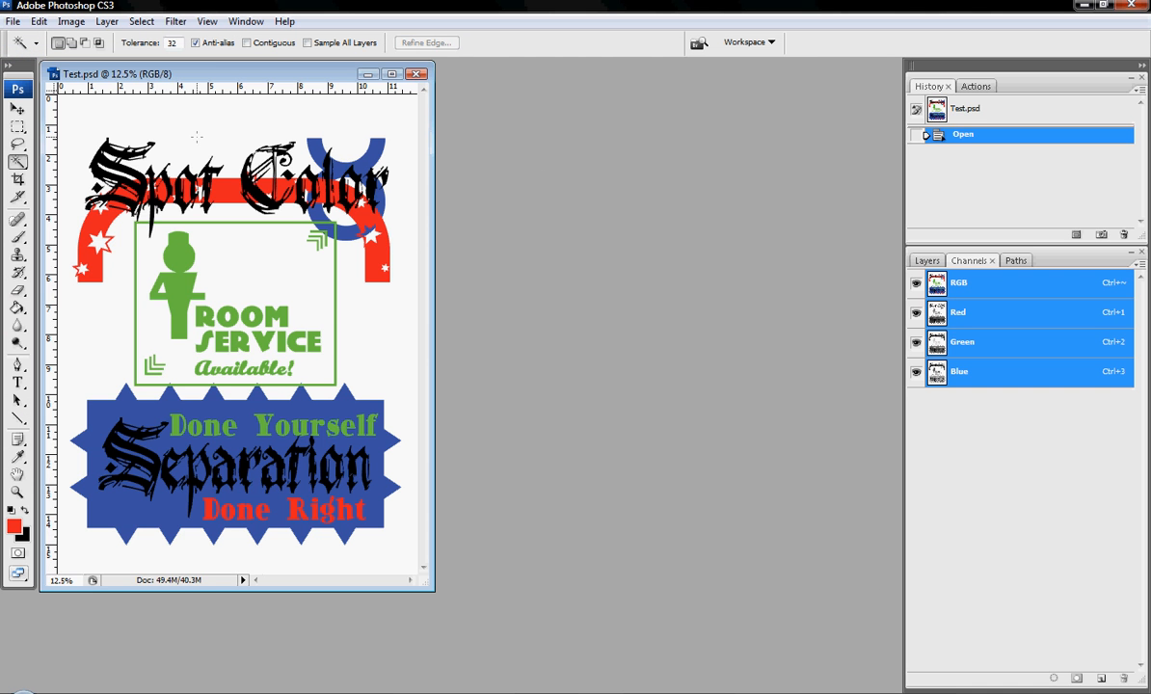
left_click_drag(116, 74, 285, 125)
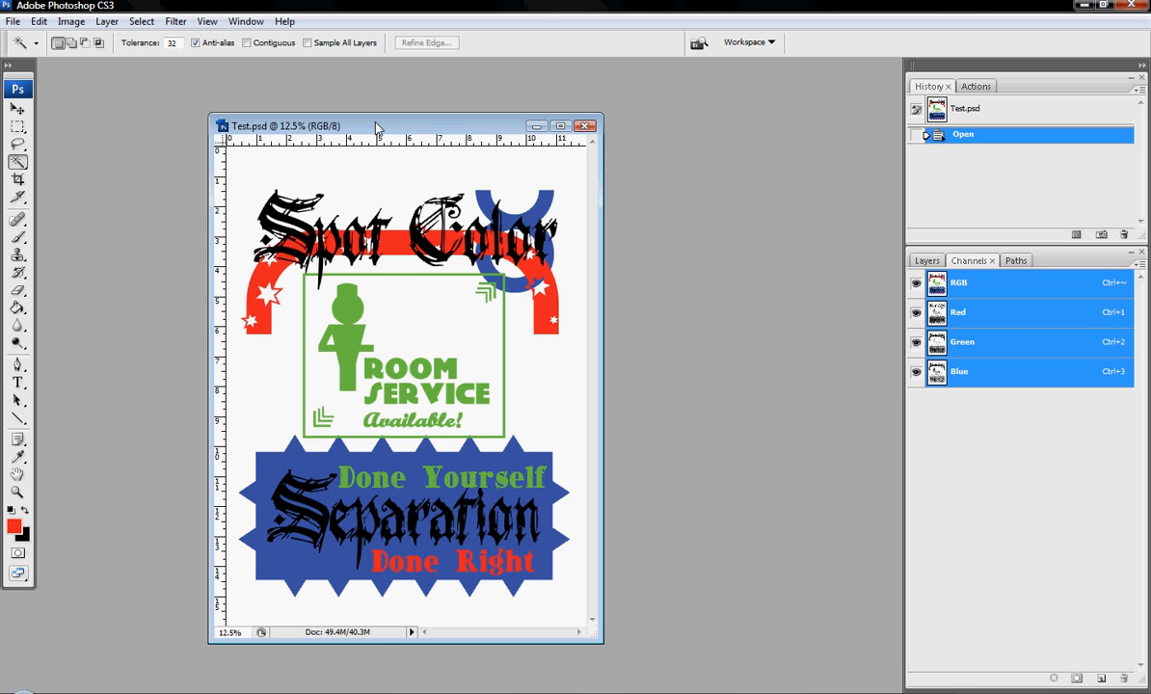
mouse_move(376, 127)
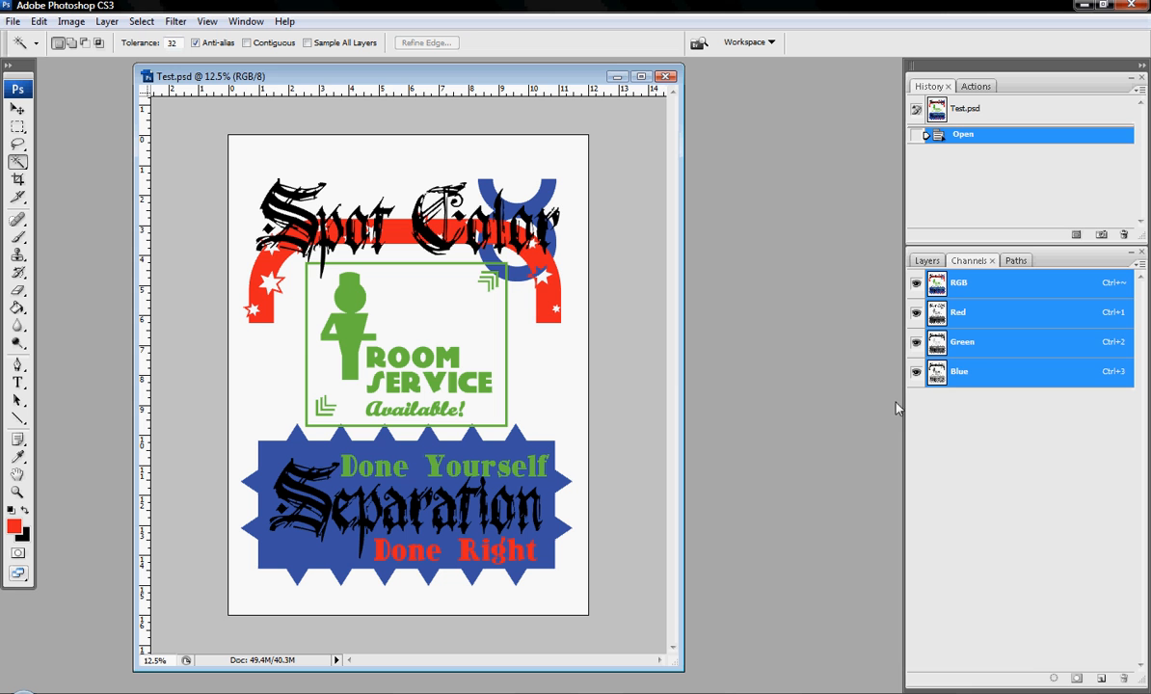
mouse_move(268, 55)
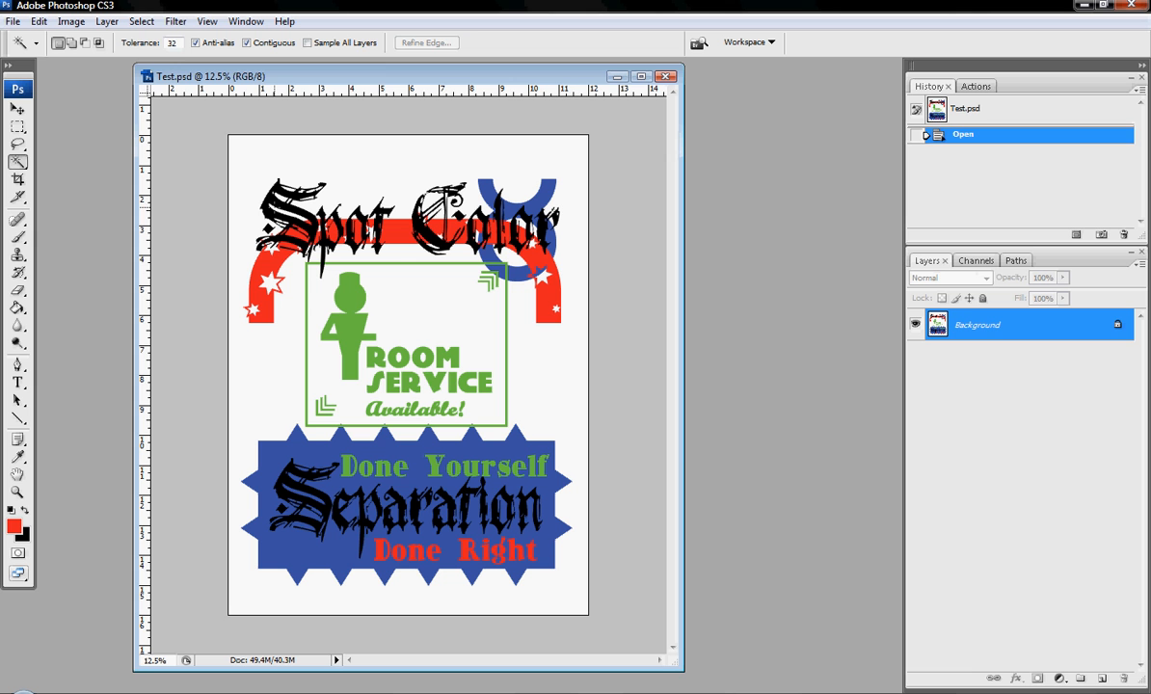
mouse_move(742, 334)
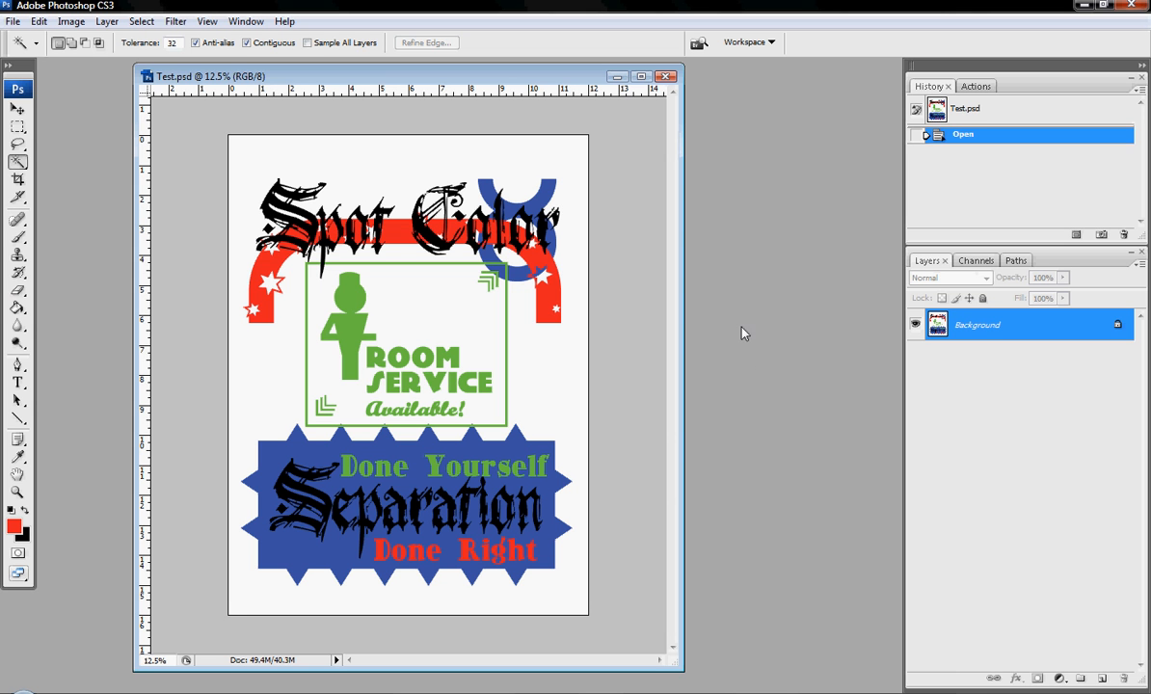
mouse_move(887, 374)
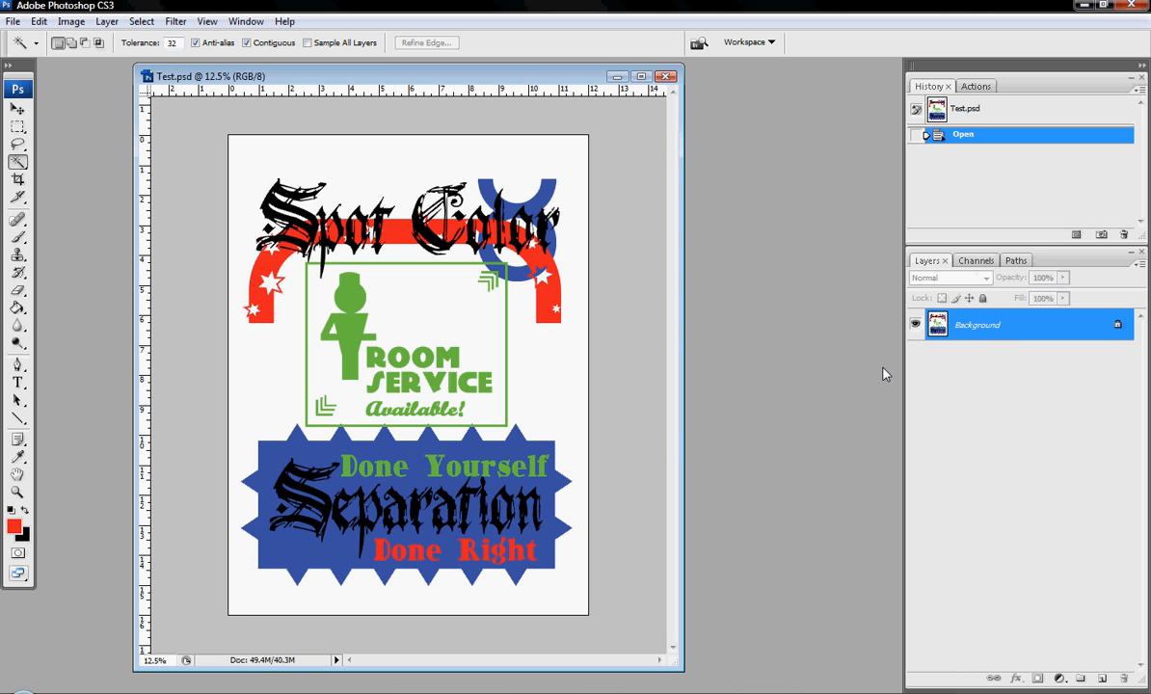
mouse_move(988, 405)
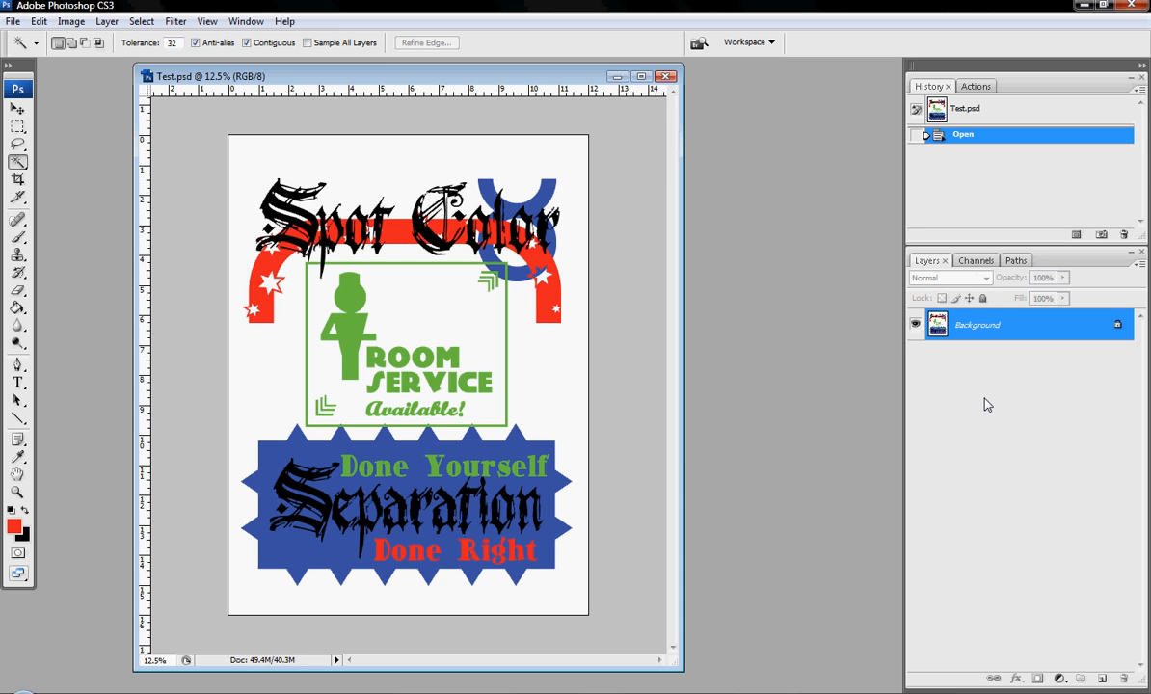
Check the Image menu to confirm Test.psd's mode is RGB Color
left_click(70, 21)
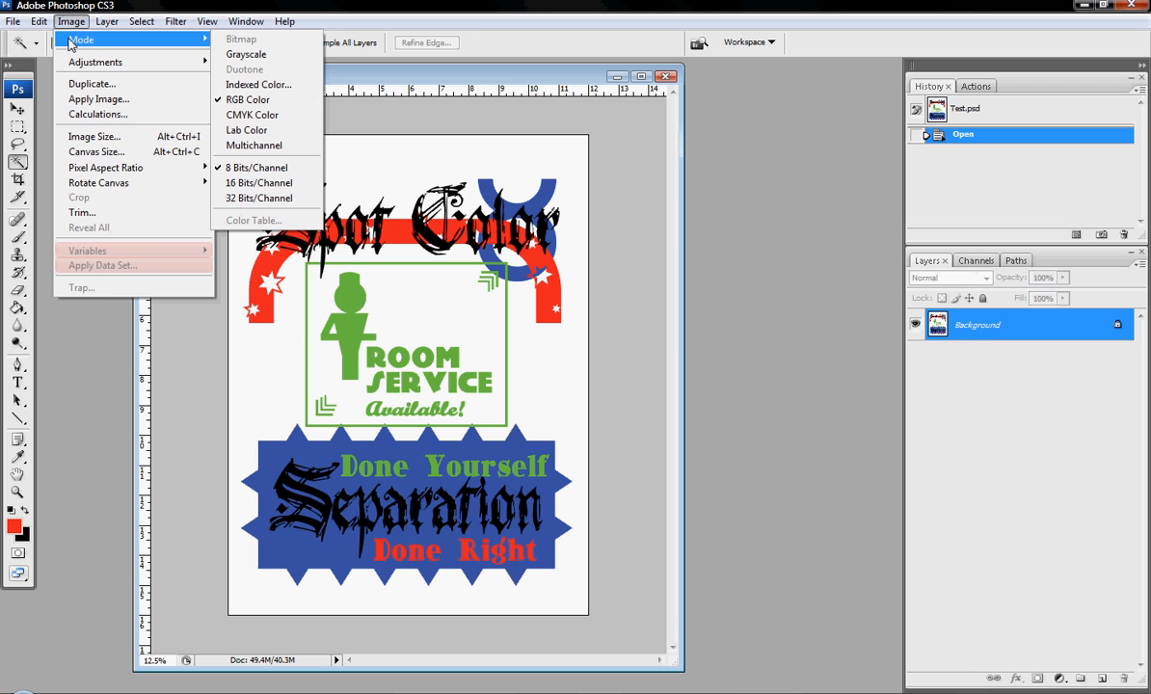
left_click(70, 22)
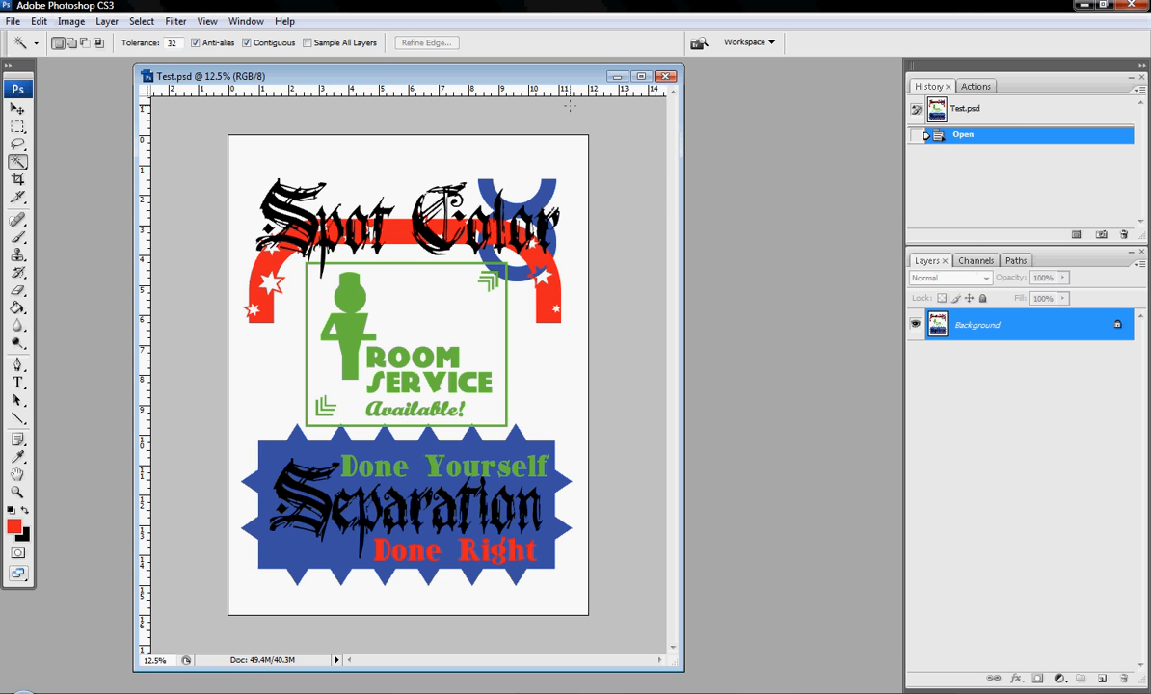
mouse_move(975, 260)
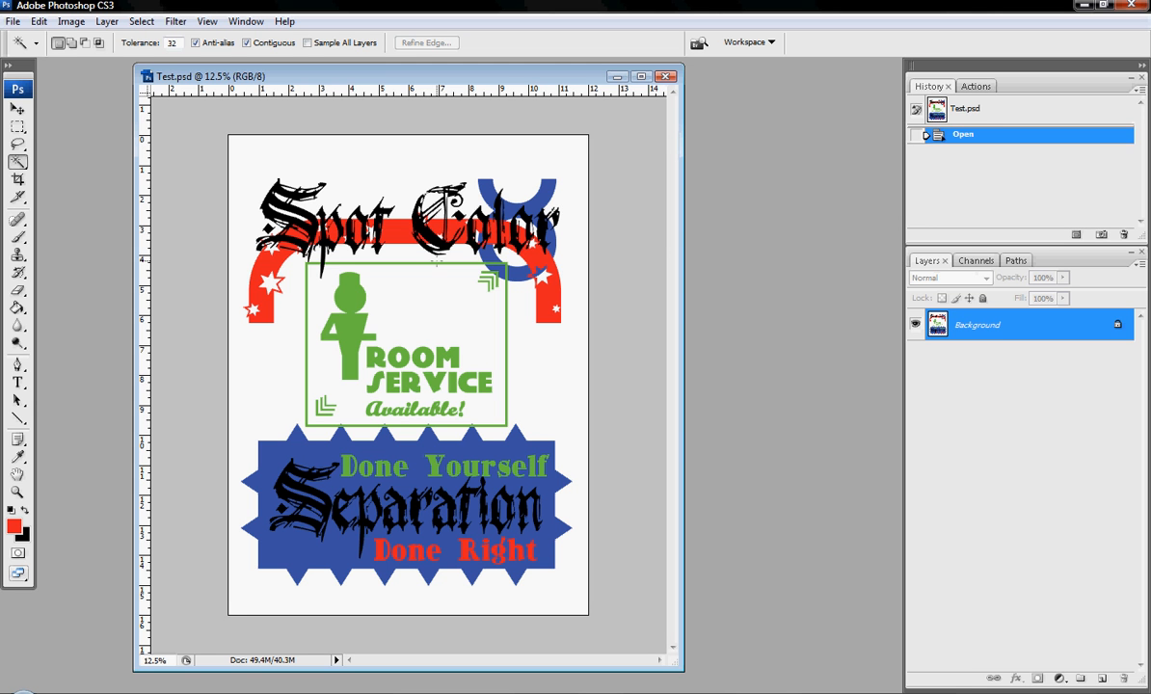
mouse_move(838, 273)
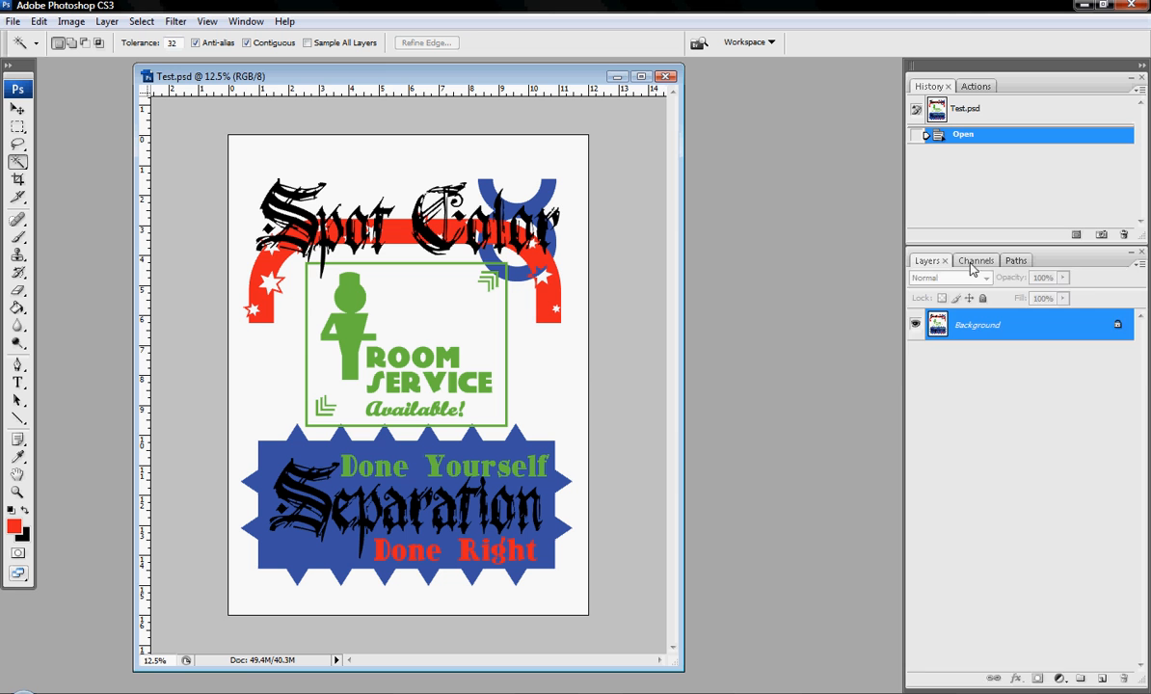
Select the green areas, invert the selection, and save it as channel Alpha 1
left_click(974, 260)
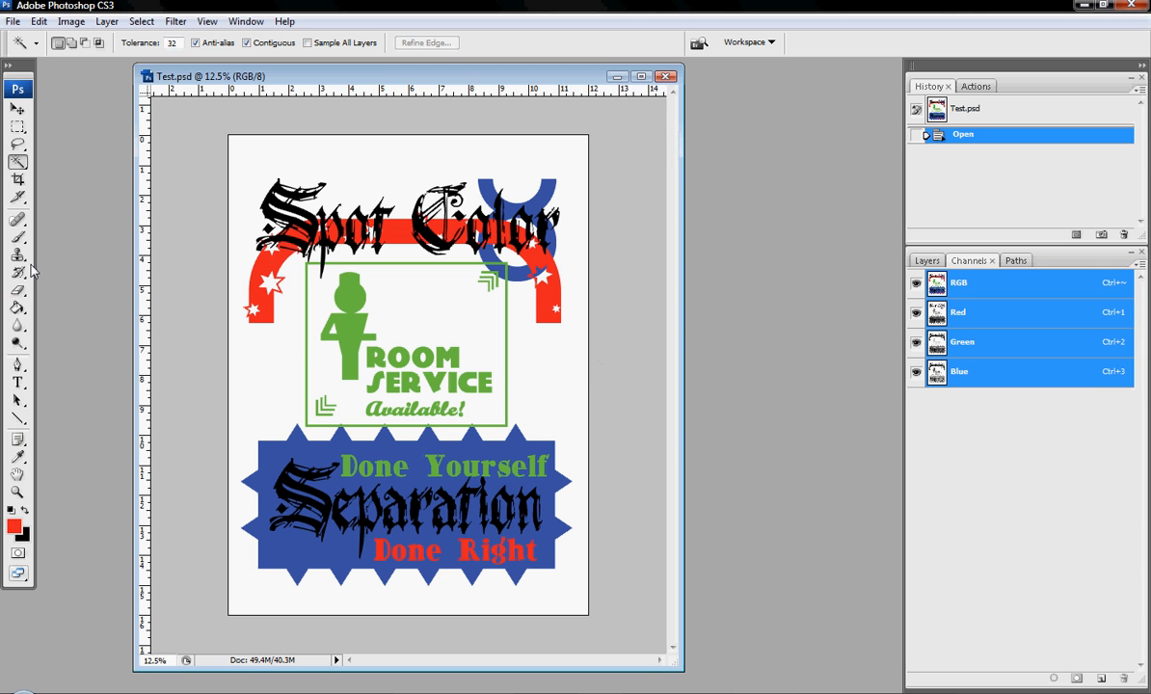
mouse_move(27, 161)
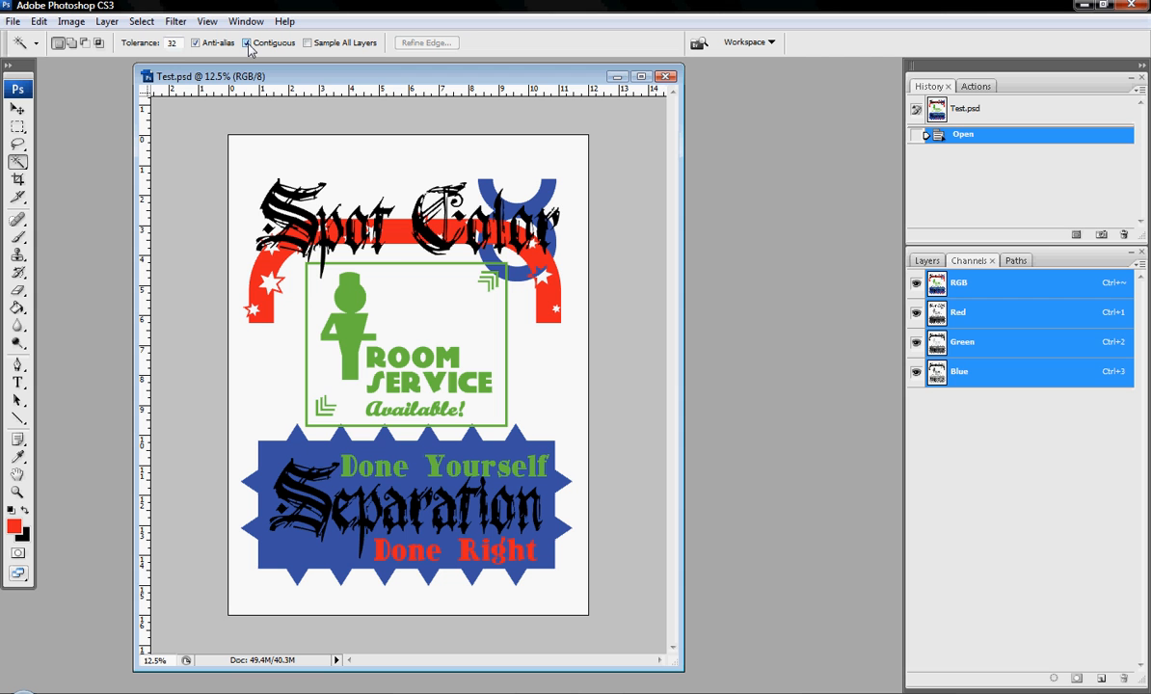
mouse_move(247, 43)
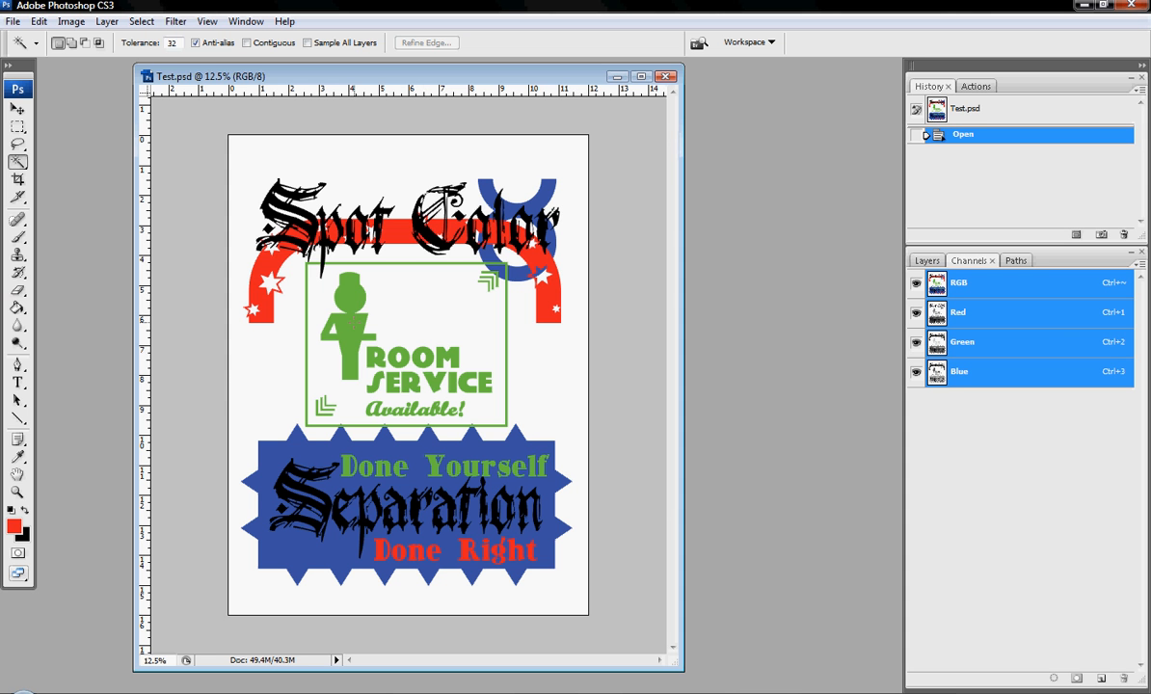
mouse_move(354, 323)
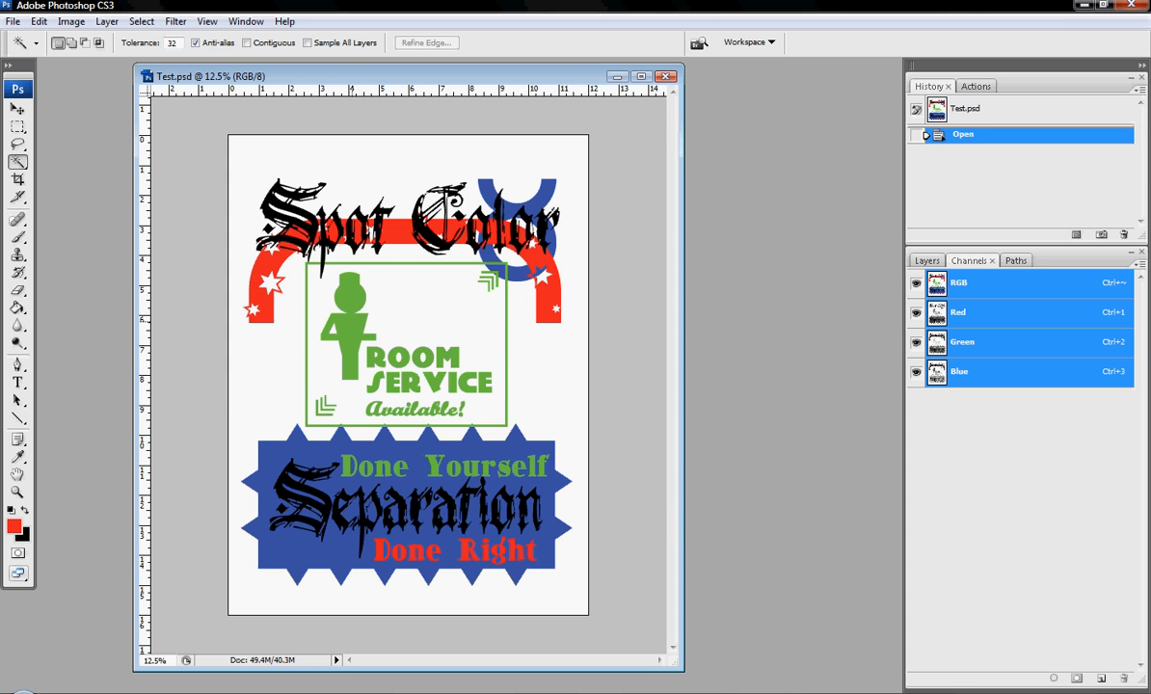
left_click(361, 472)
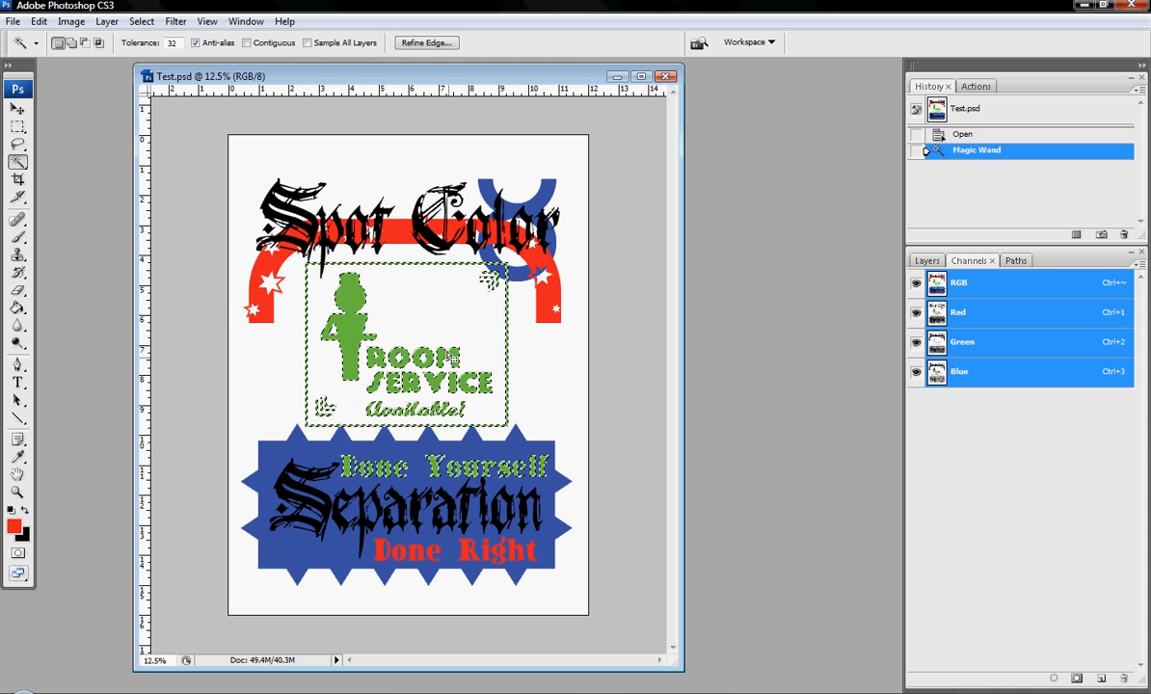
left_click(141, 21)
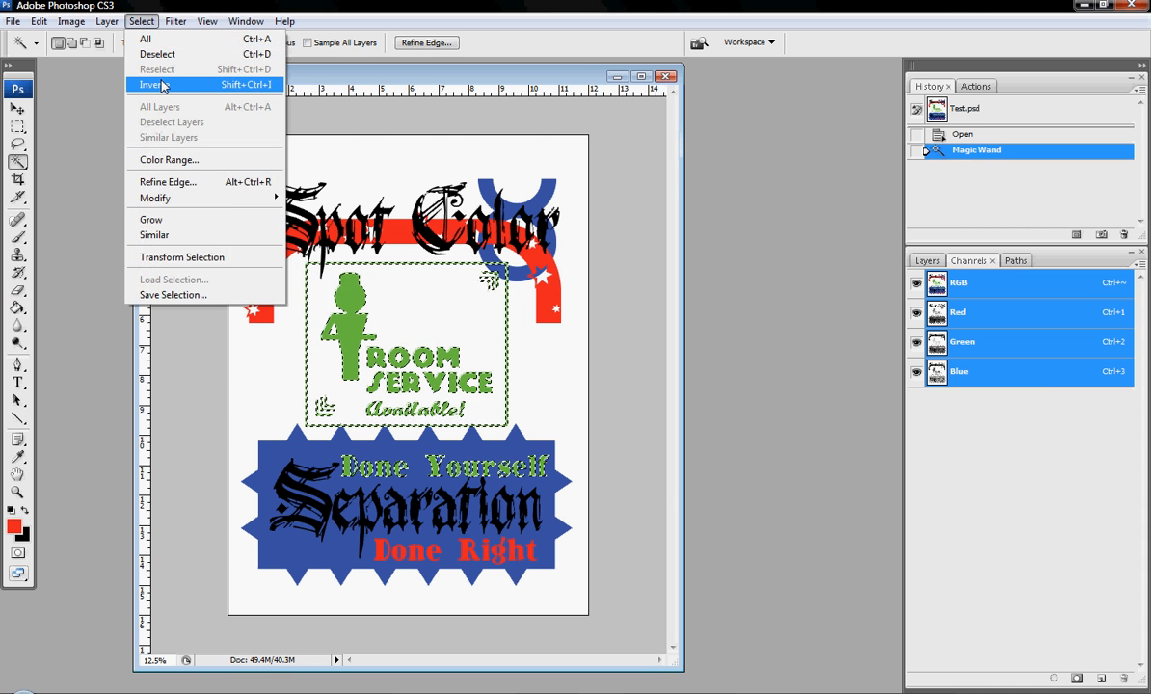
left_click(154, 85)
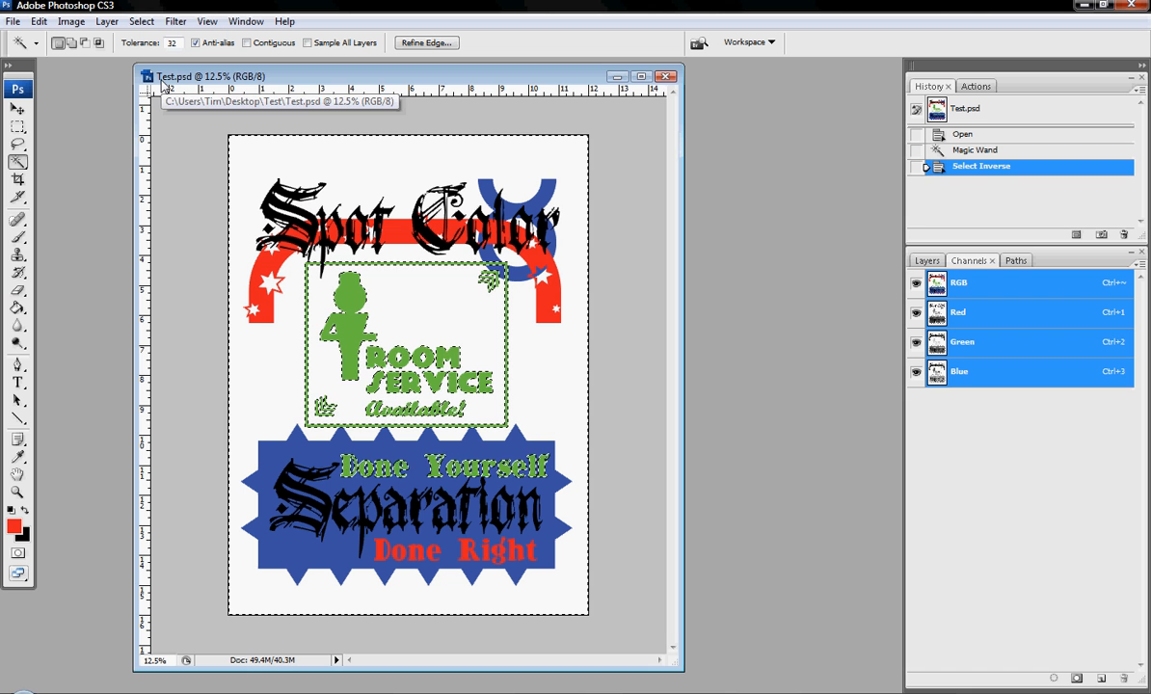
mouse_move(873, 482)
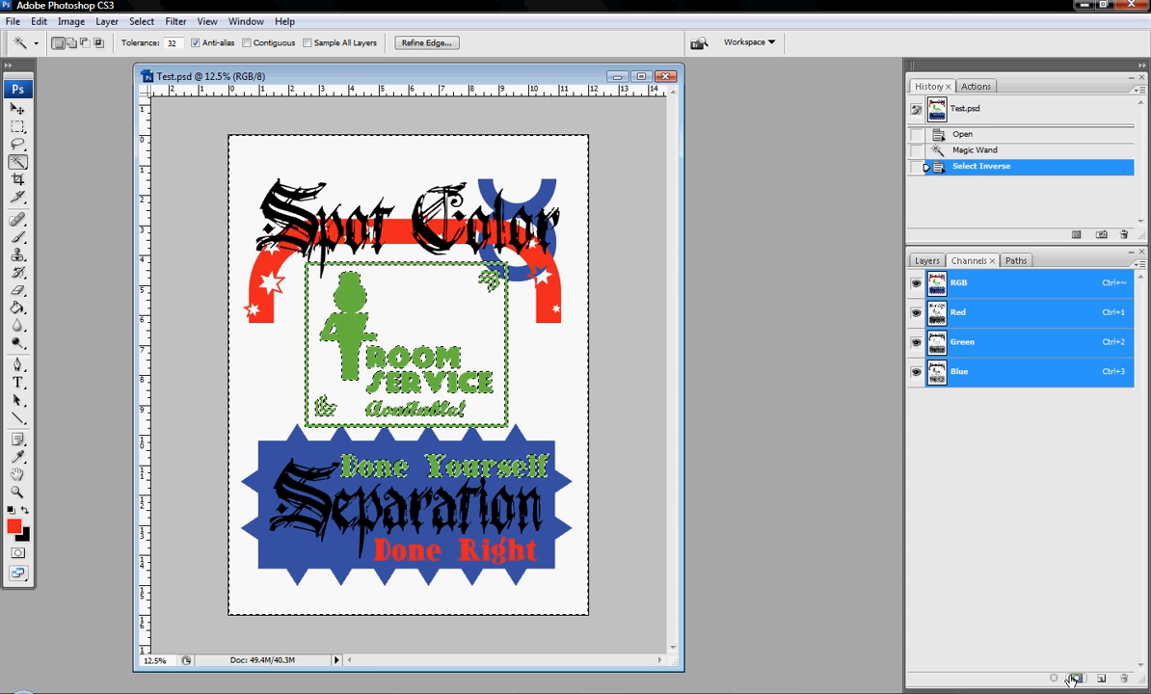
mouse_move(1074, 680)
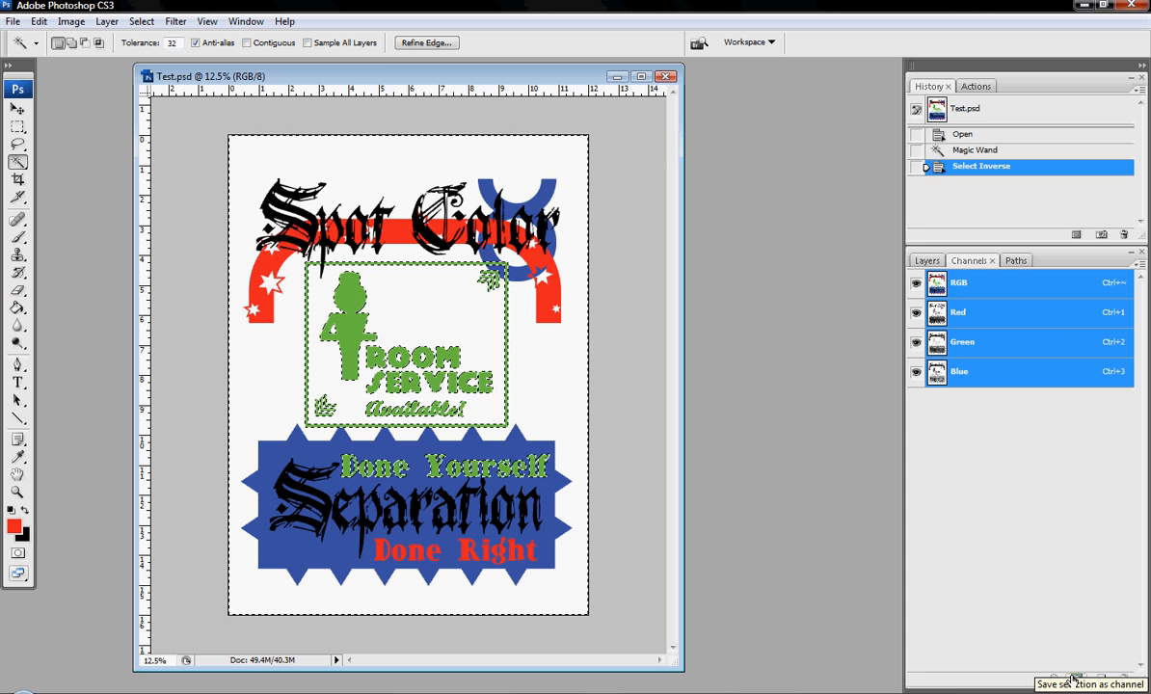
left_click(1075, 678)
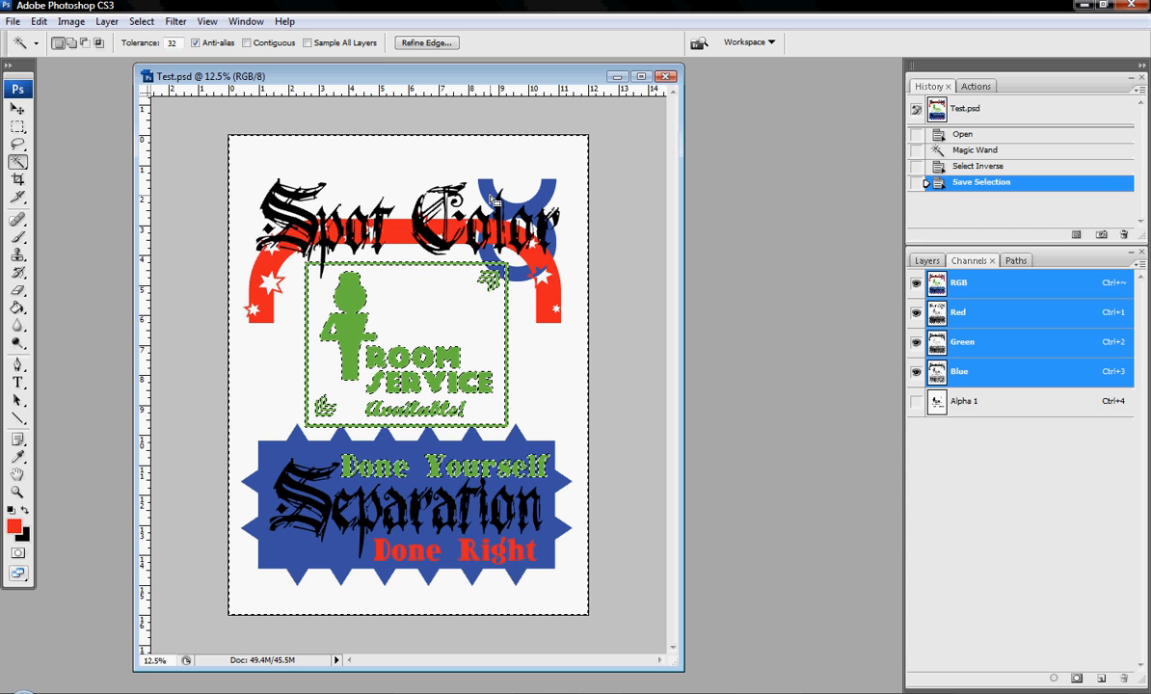
Select the blue areas, invert the selection, and delete the empty extra channel
left_click(488, 193)
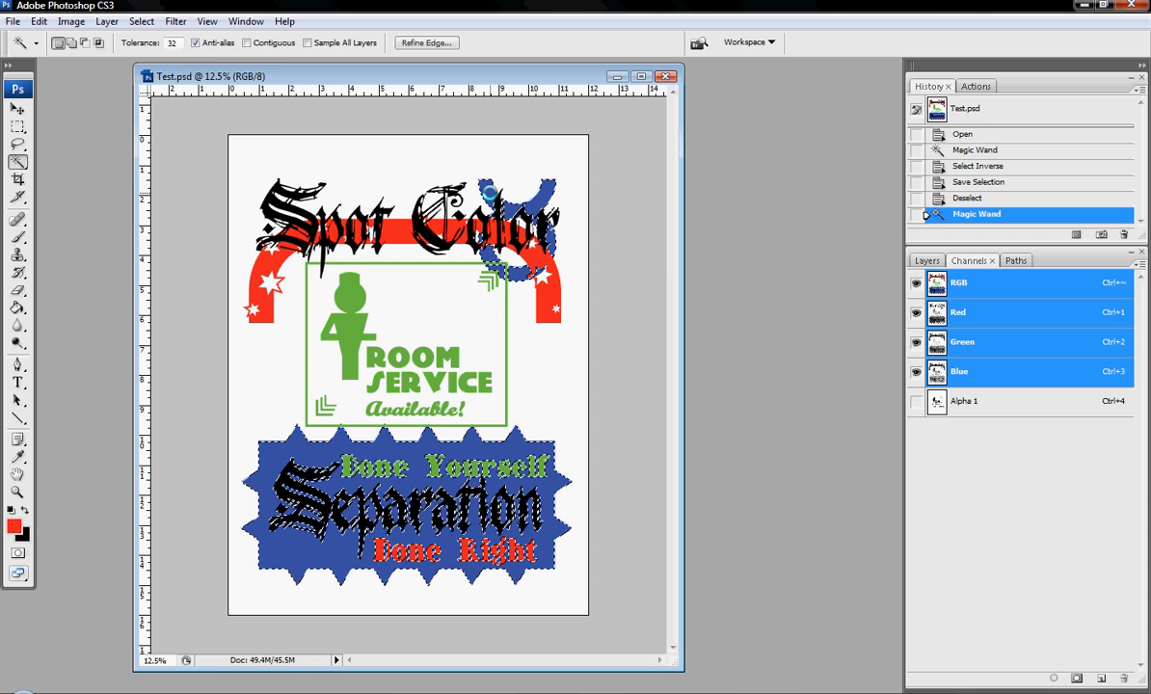
left_click(141, 21)
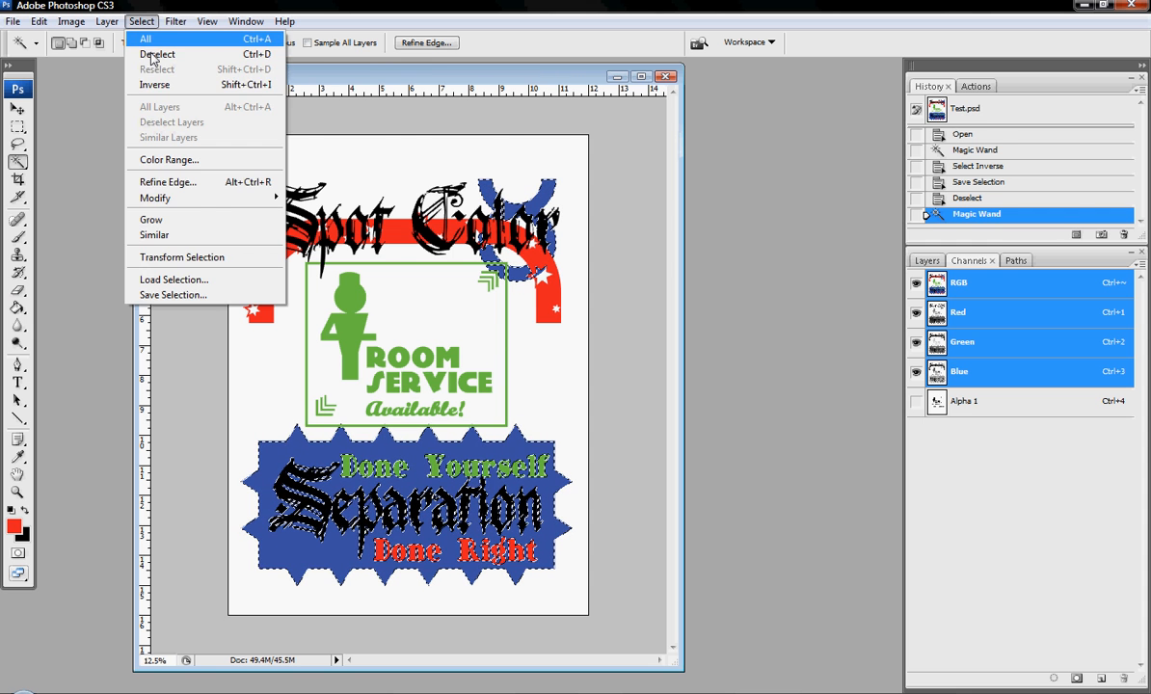
left_click(155, 84)
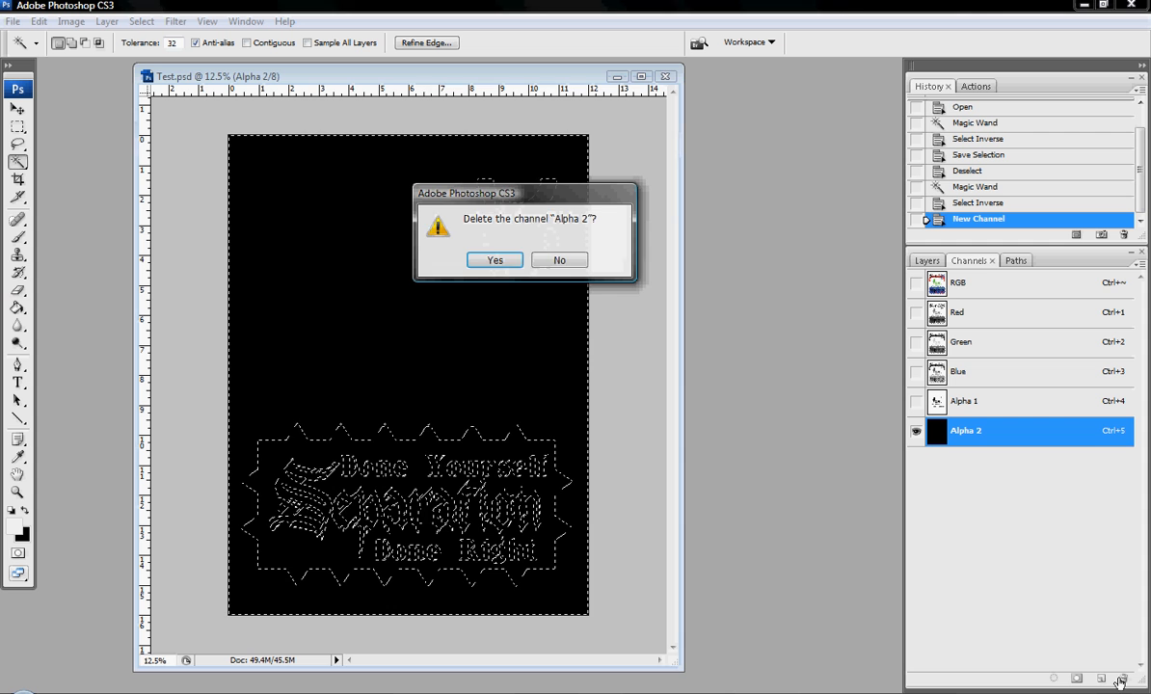
left_click(495, 259)
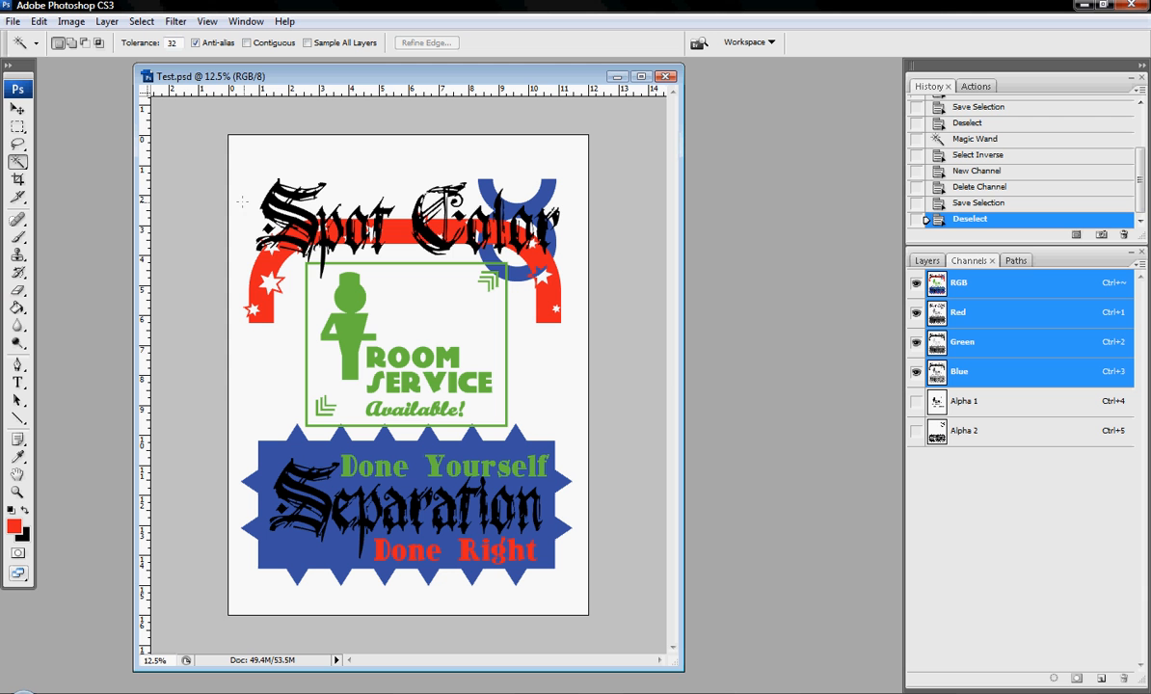
mouse_move(412, 229)
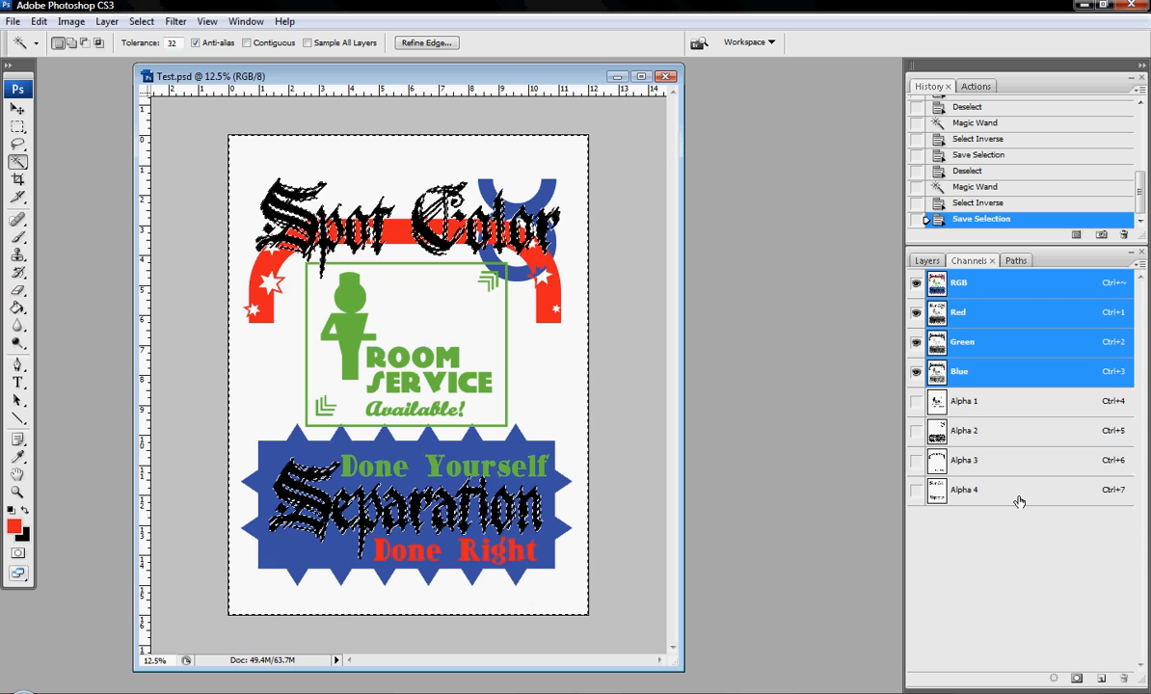
Deselect after saving the red and black areas as Alpha 3 and Alpha 4
left_click(965, 401)
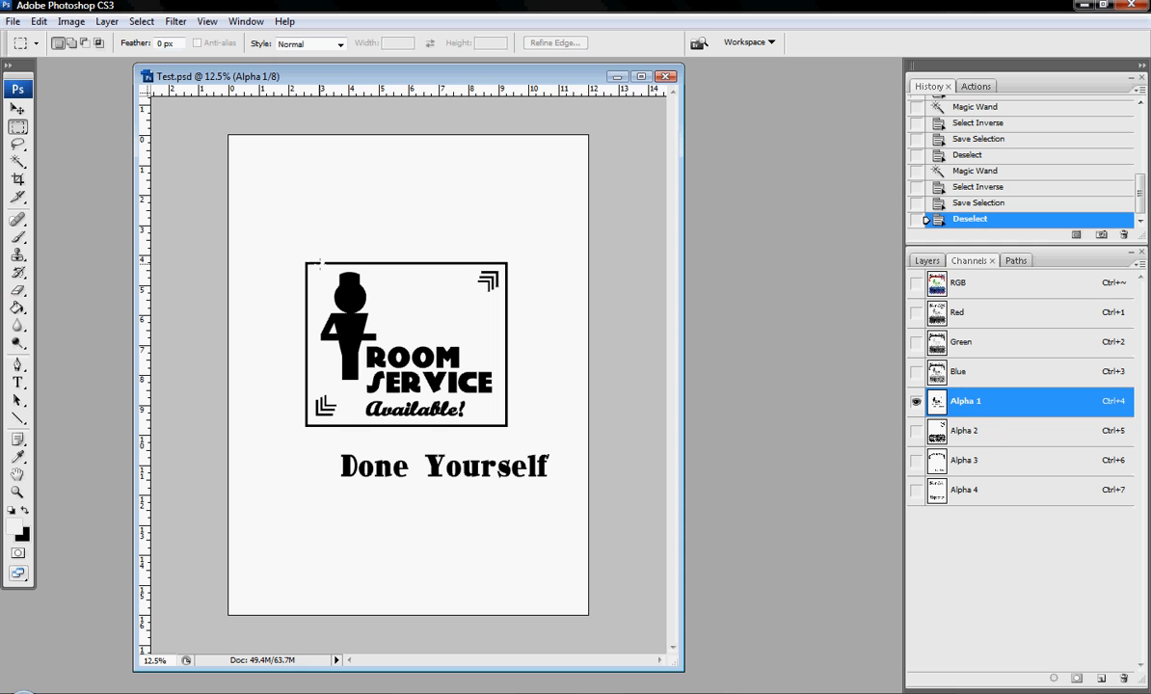
View Alpha 2, Alpha 3 and Alpha 4 alone, then return to Alpha 3 and Alpha 2
left_click(965, 430)
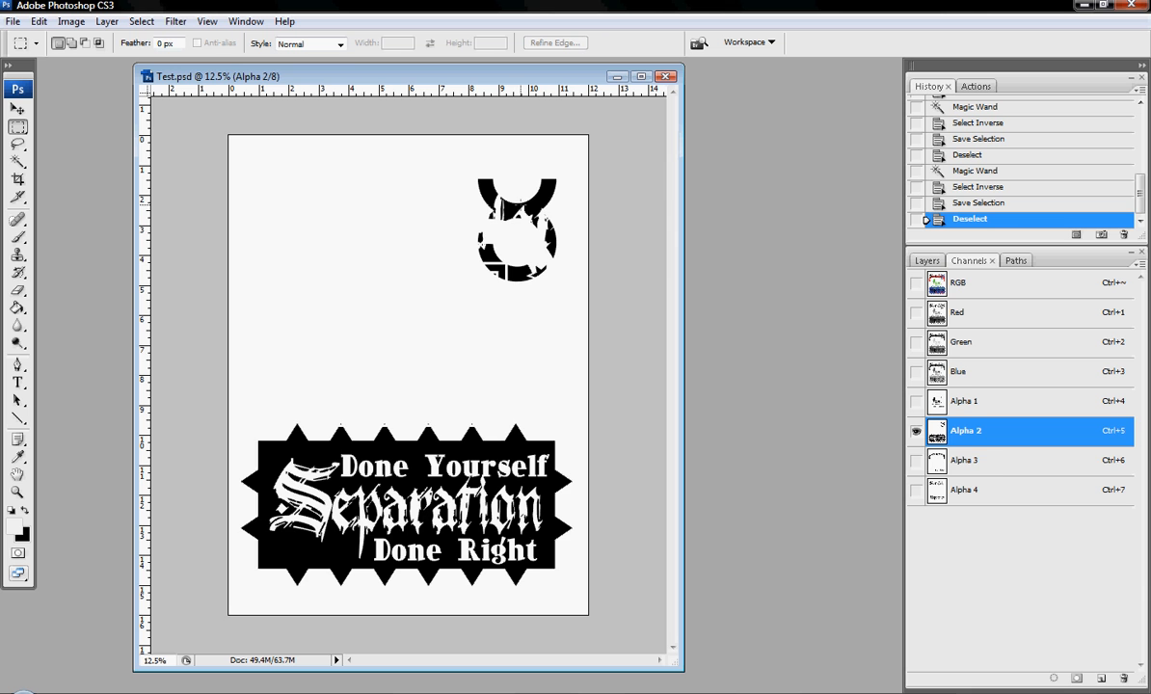
left_click(965, 460)
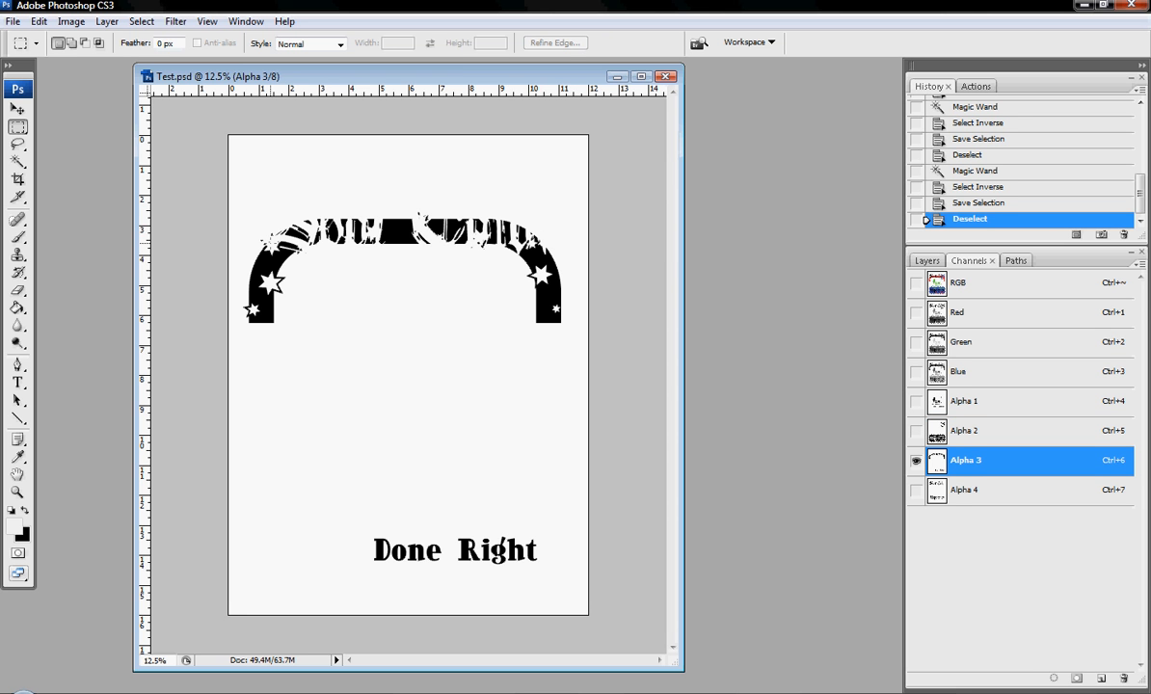
left_click(965, 490)
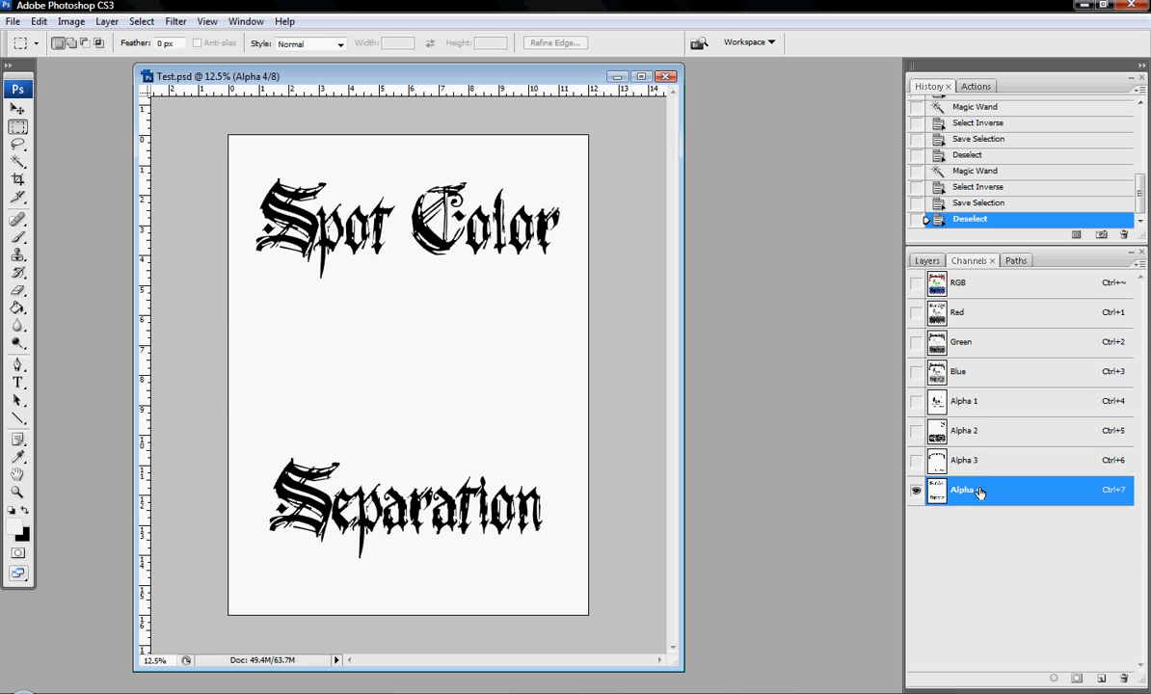
left_click(964, 460)
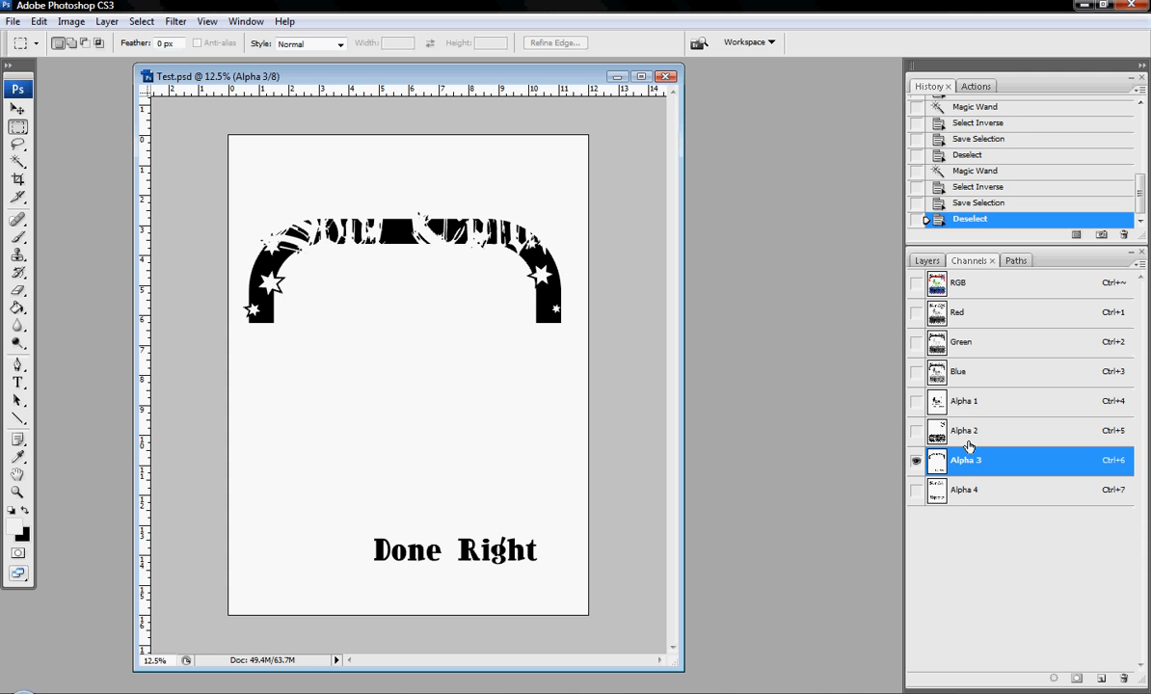
left_click(965, 430)
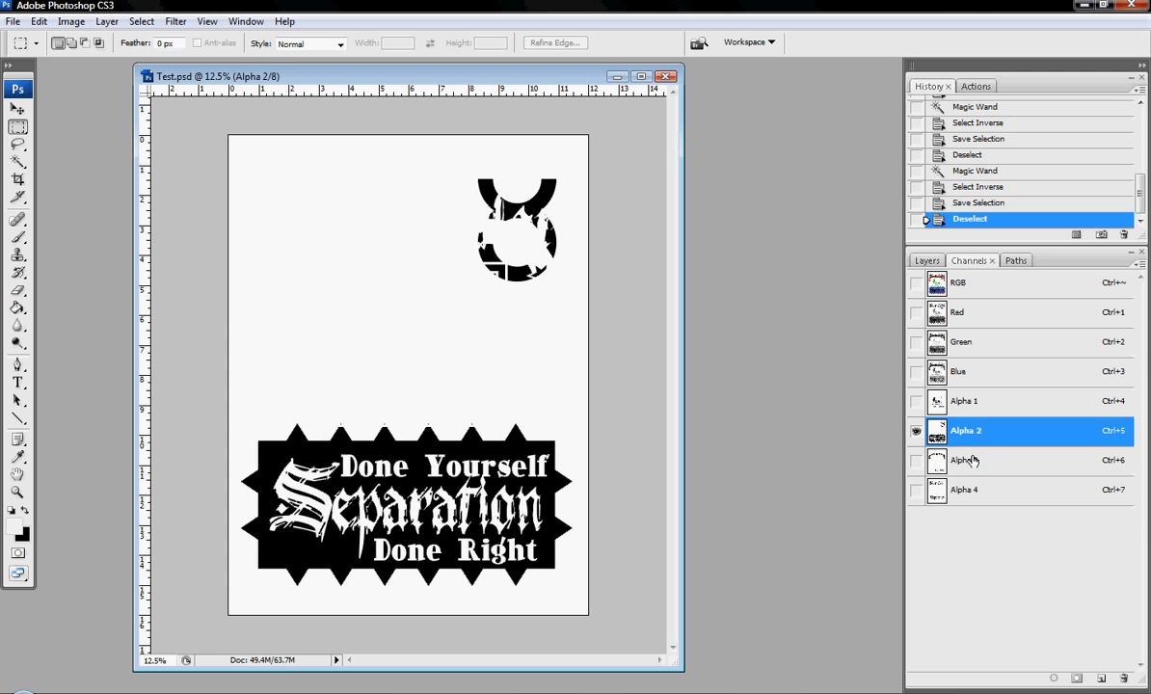
Show Alpha 3 alone at Actual Pixels and pan horizontally across its artwork
left_click(966, 459)
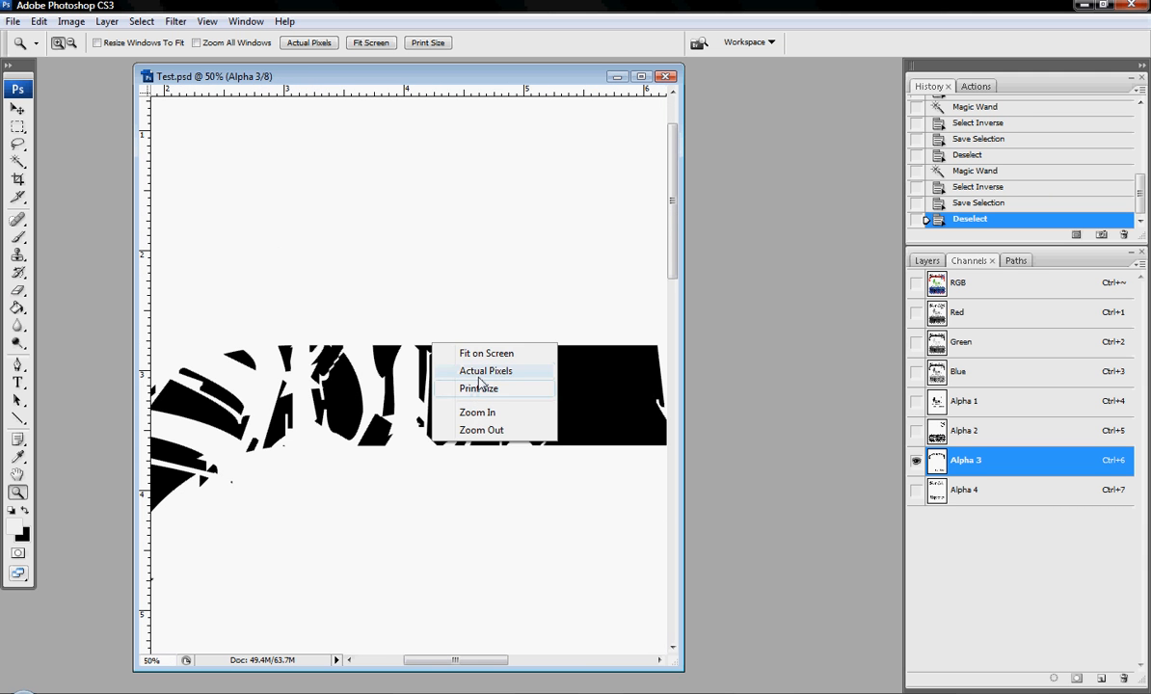
left_click(486, 370)
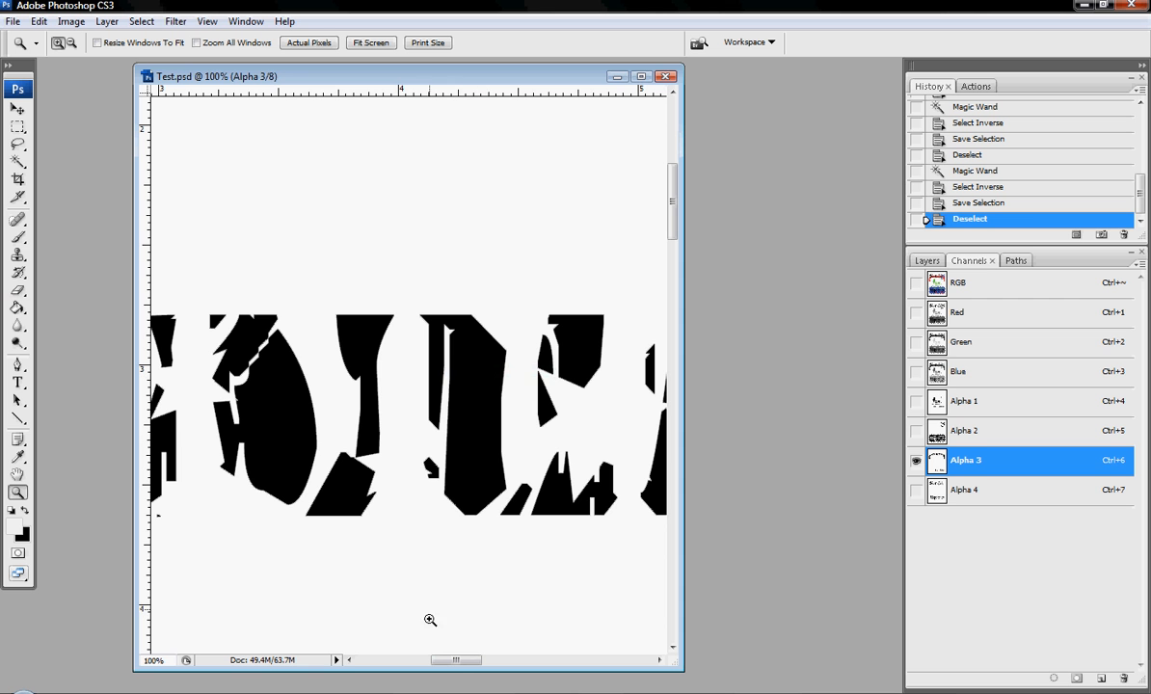
left_click_drag(453, 660, 405, 660)
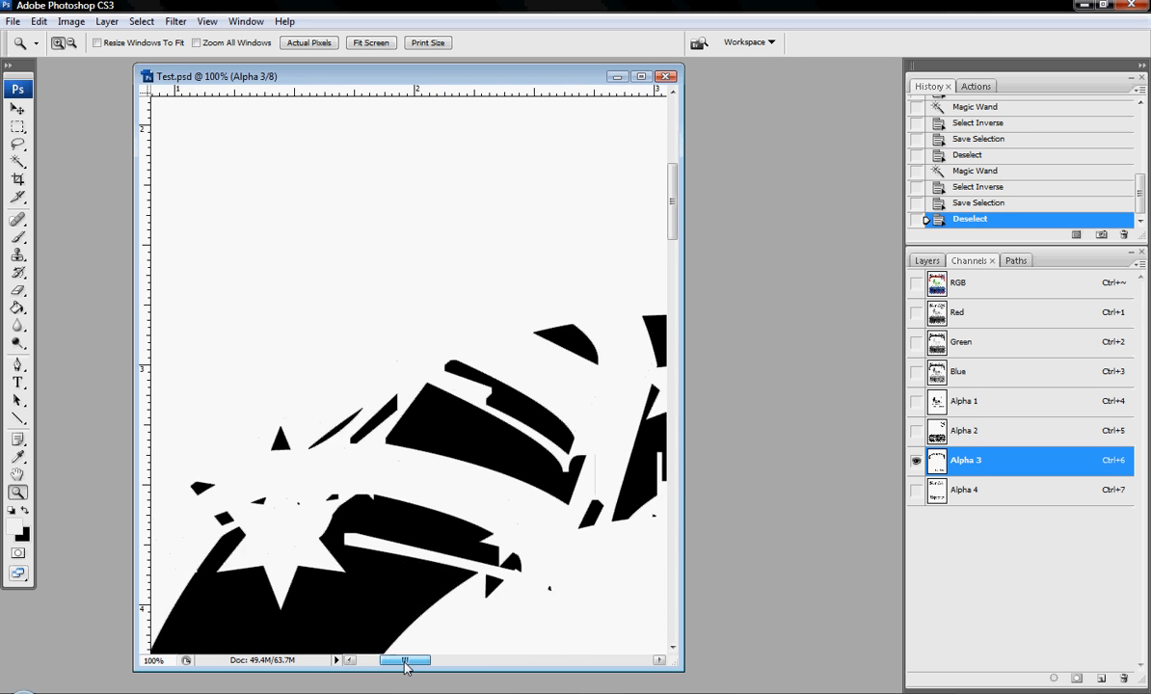
left_click_drag(405, 660, 525, 660)
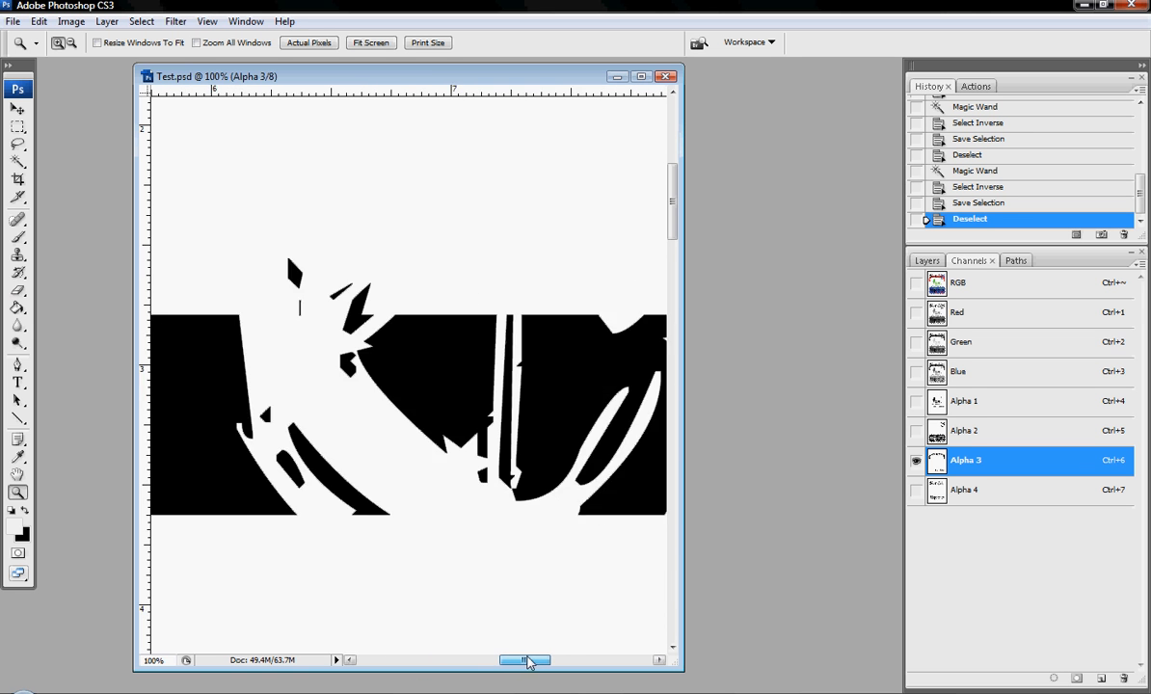
left_click_drag(526, 660, 593, 661)
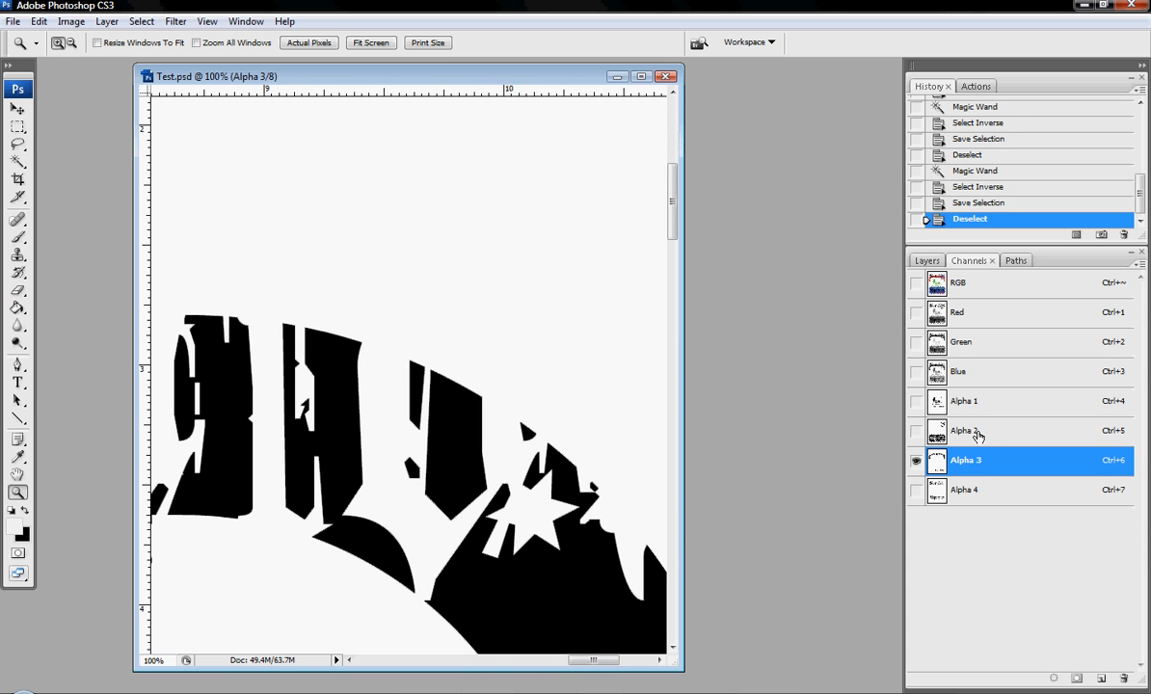
View Alpha 2, then overlay it with Alpha 3 in the Channels panel
left_click(965, 430)
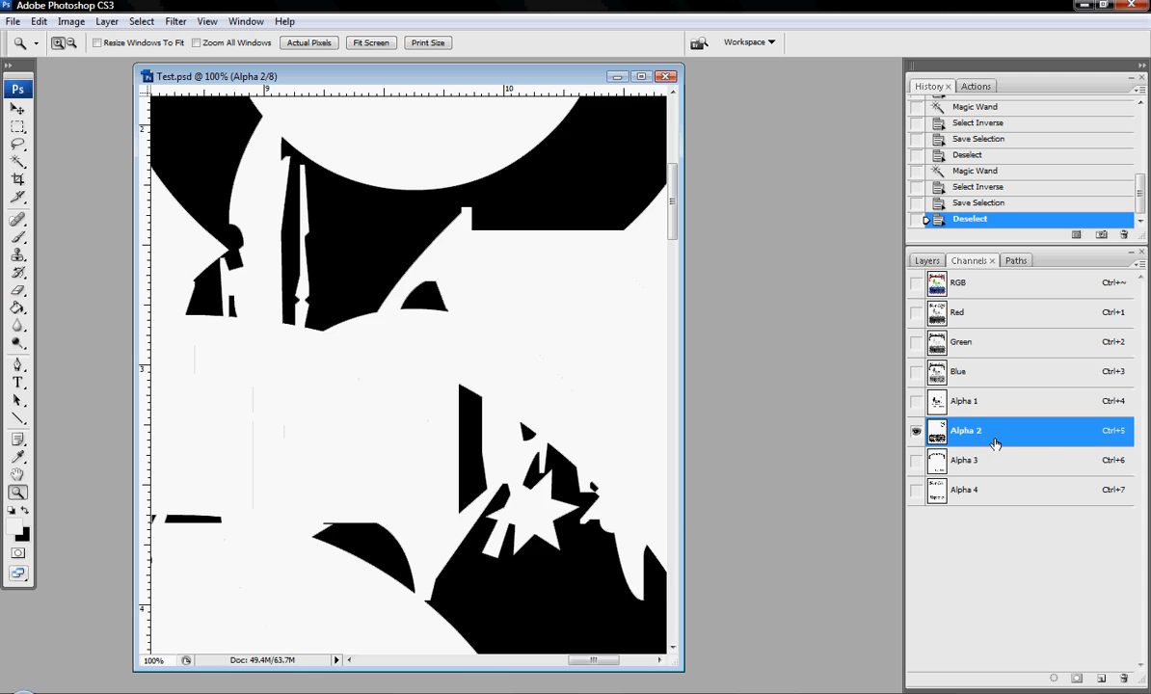
left_click(965, 460)
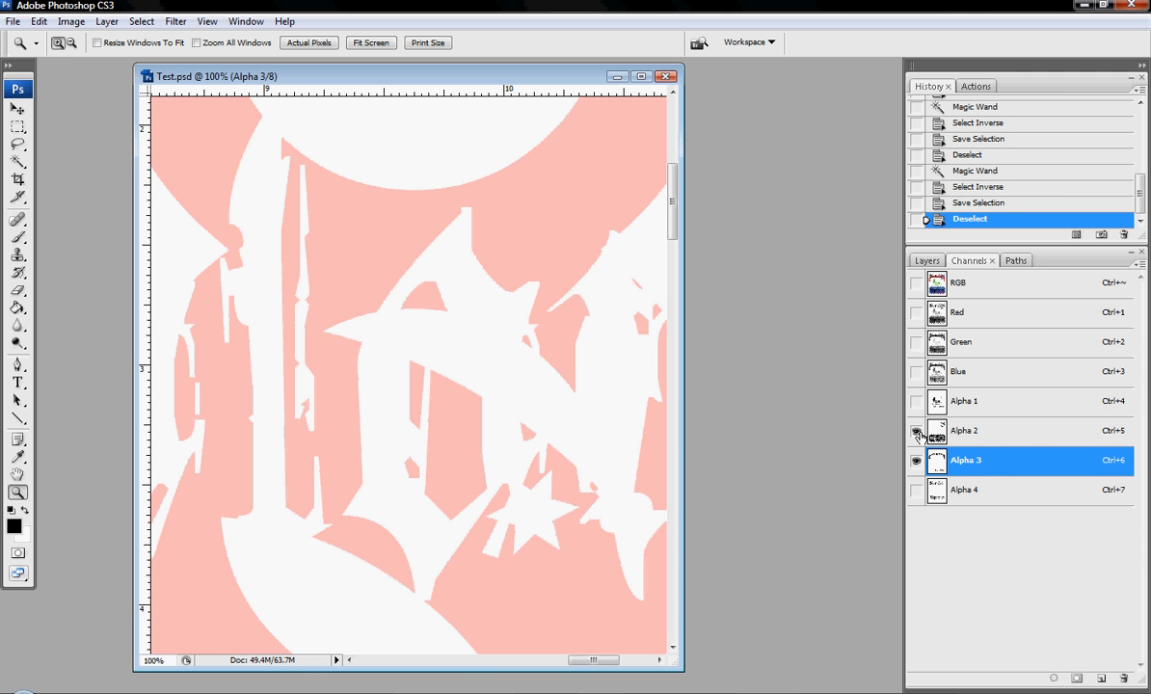
mouse_move(916, 434)
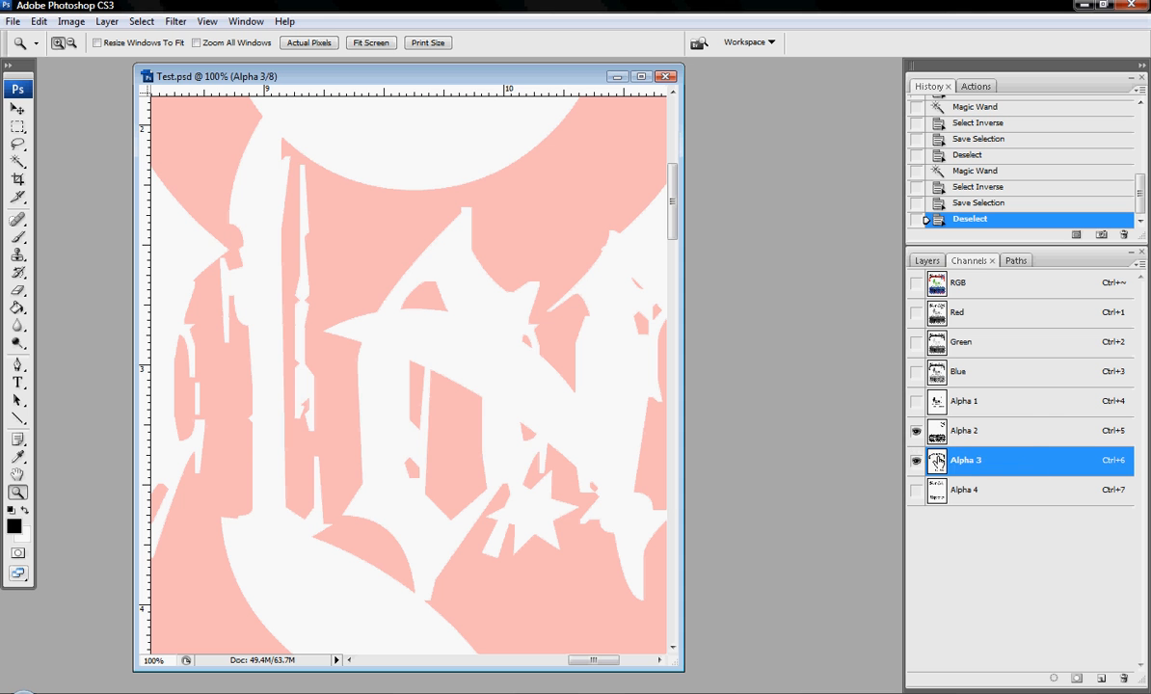
Show Alpha 4 alone and zoom to Print Size to see the full lettering
left_click(965, 490)
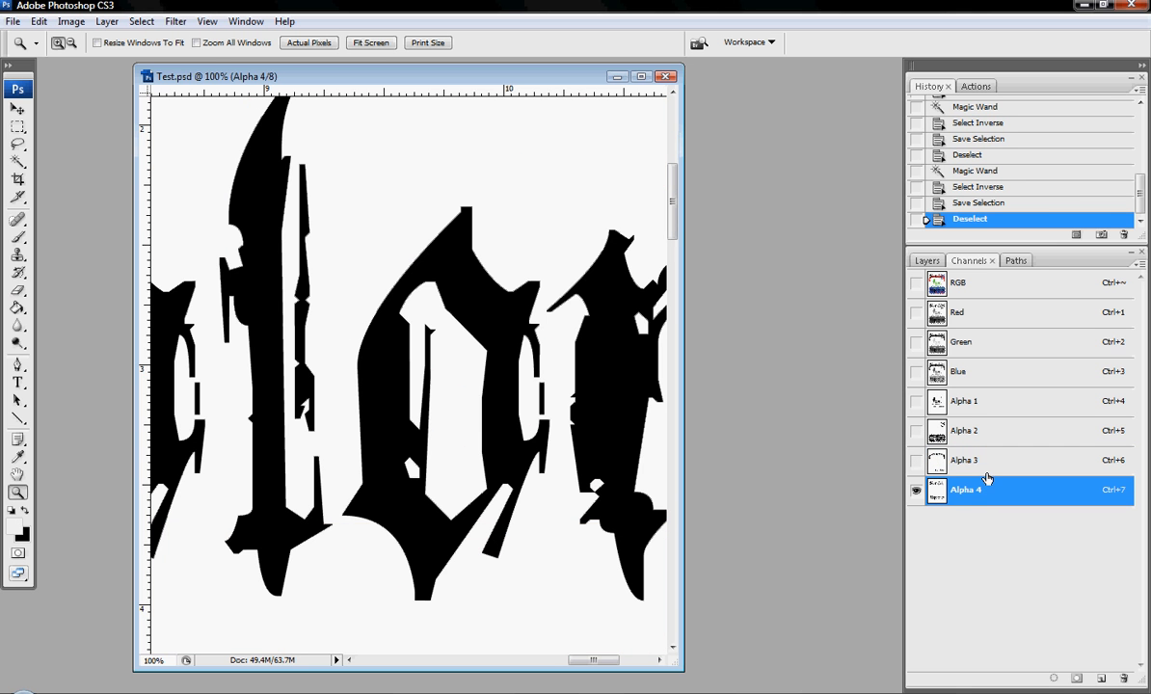
mouse_move(349, 414)
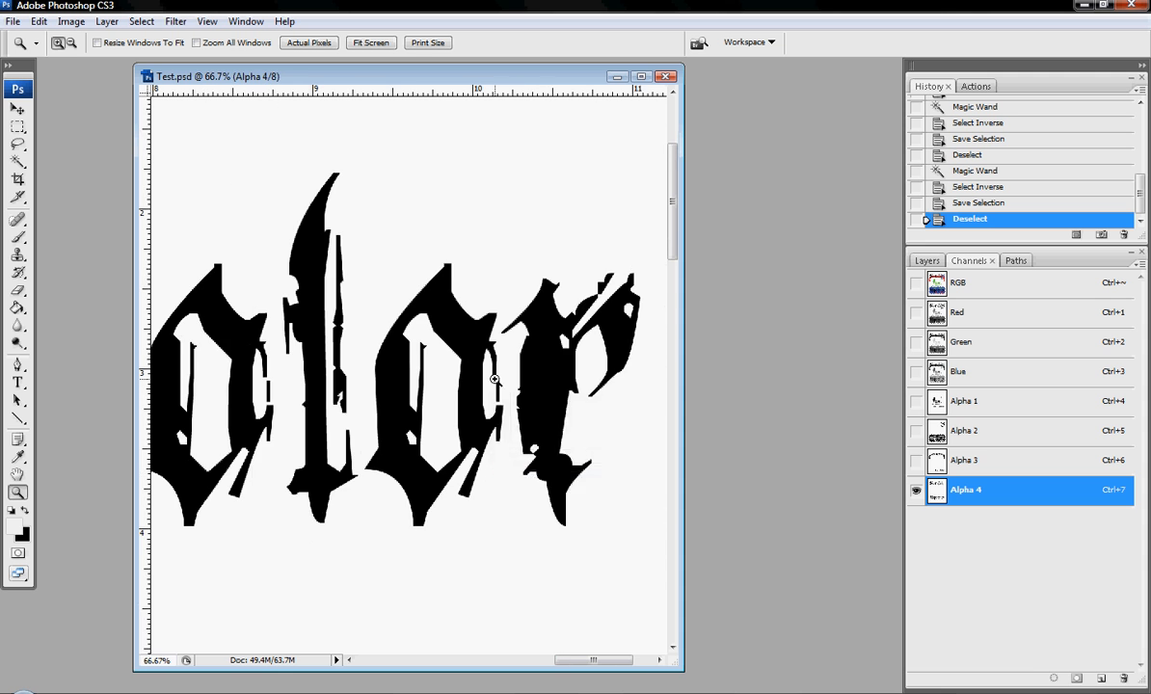
right_click(495, 379)
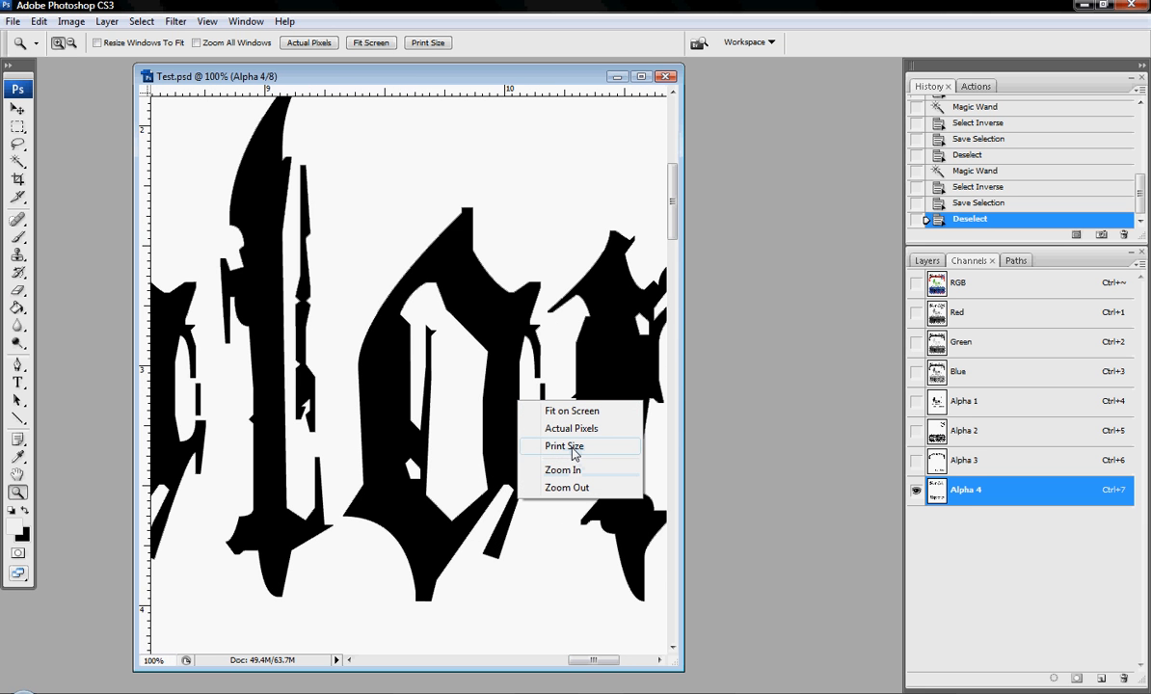
left_click(564, 445)
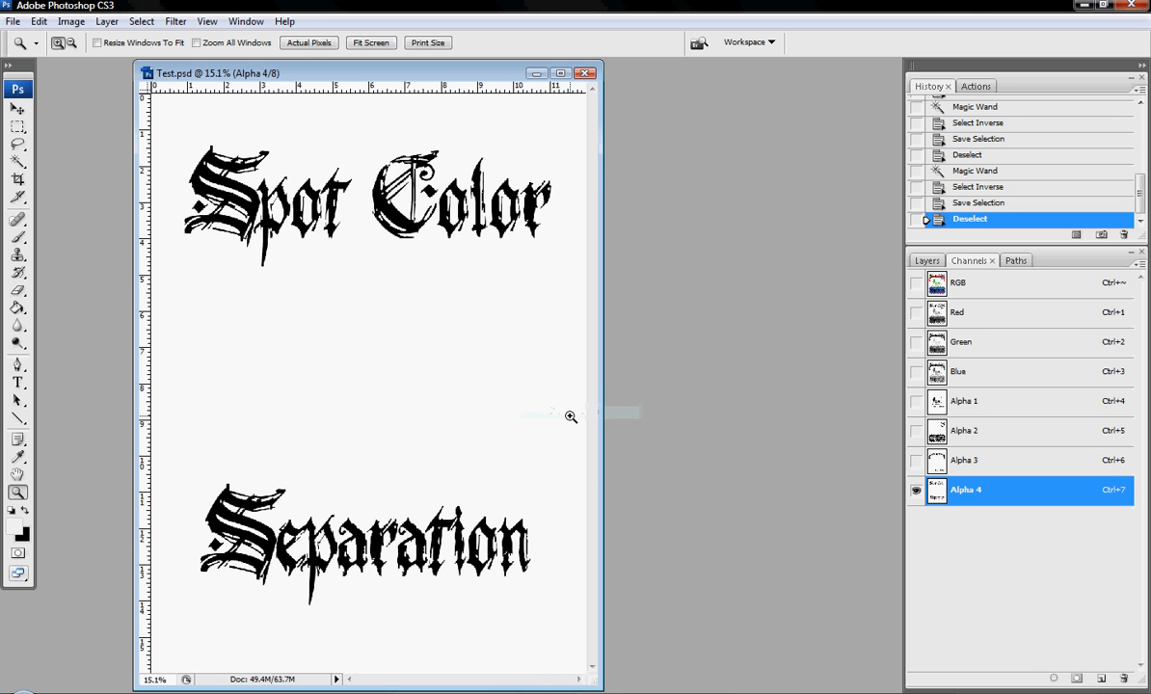